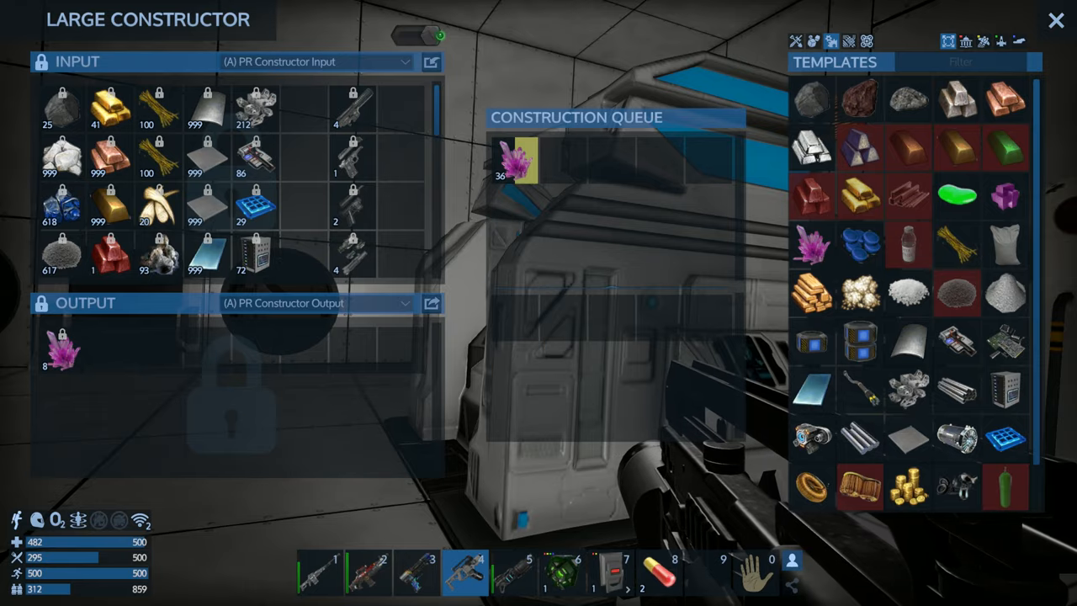
Step: Bring up the star system's Sector Map showing its warp routes
{"action": "left_click", "coordinate": [1056, 19]}
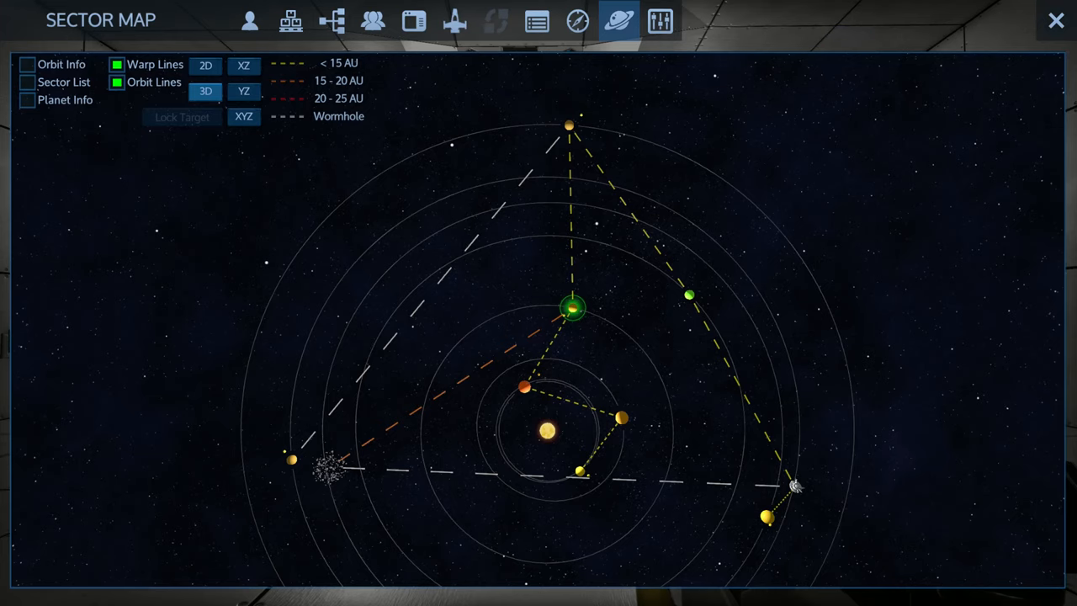
Step: View Vansidhar Orbit info on the Map: space, zero gravity, no asteroids
{"action": "left_click", "coordinate": [290, 461]}
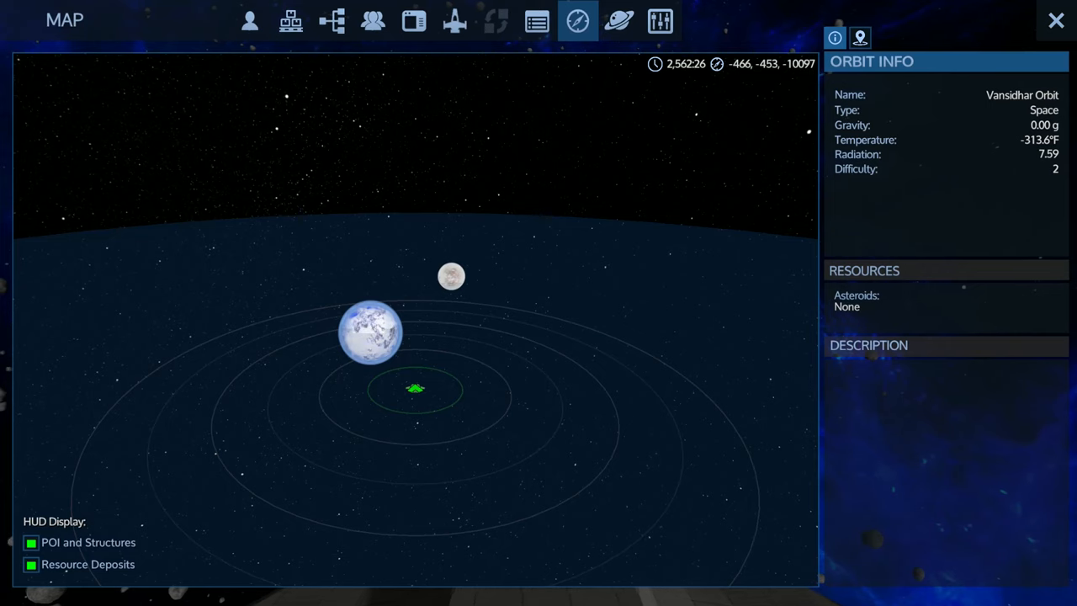
Step: Warp to Amelon and confirm iron, silicon, magnesium, promethium and zascosium asteroids
{"action": "left_click", "coordinate": [619, 21]}
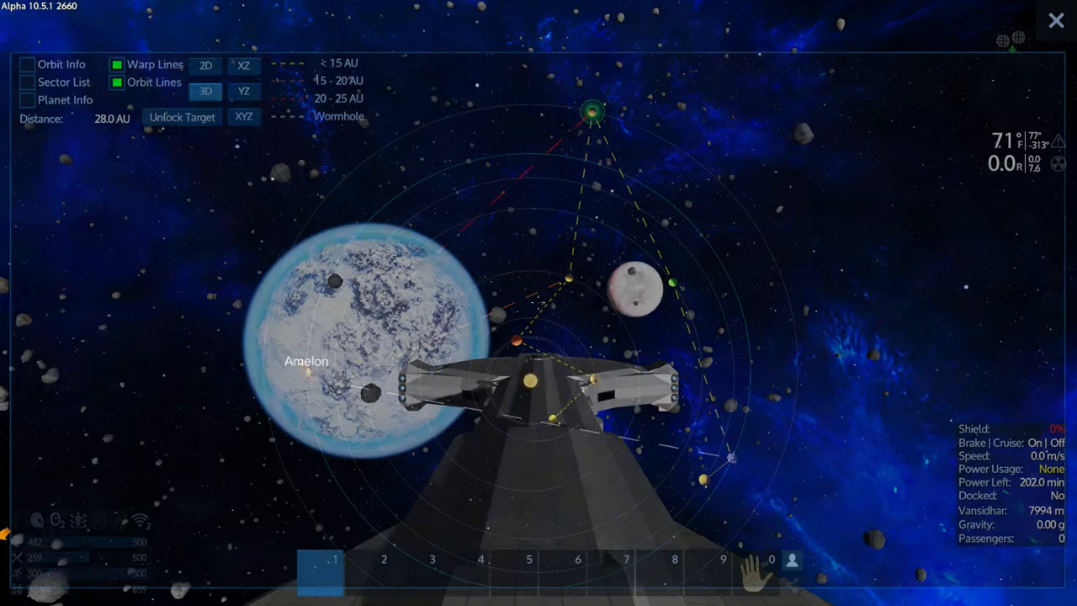
{"action": "left_click", "coordinate": [1056, 20]}
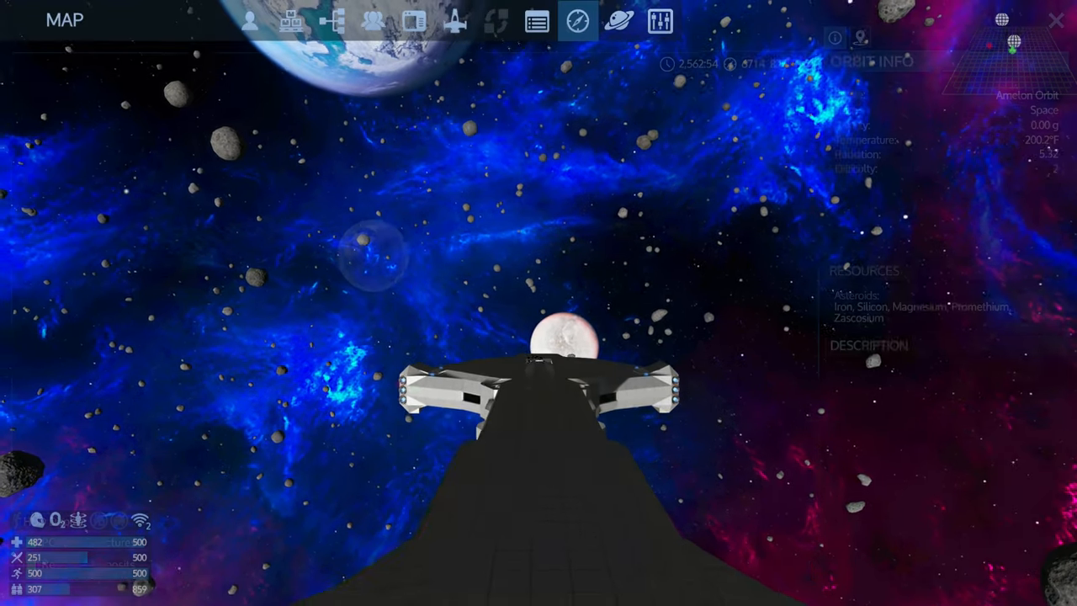
Step: Destroy the attacking Kriel Space Drone with the assault rifle
{"action": "left_click", "coordinate": [577, 20]}
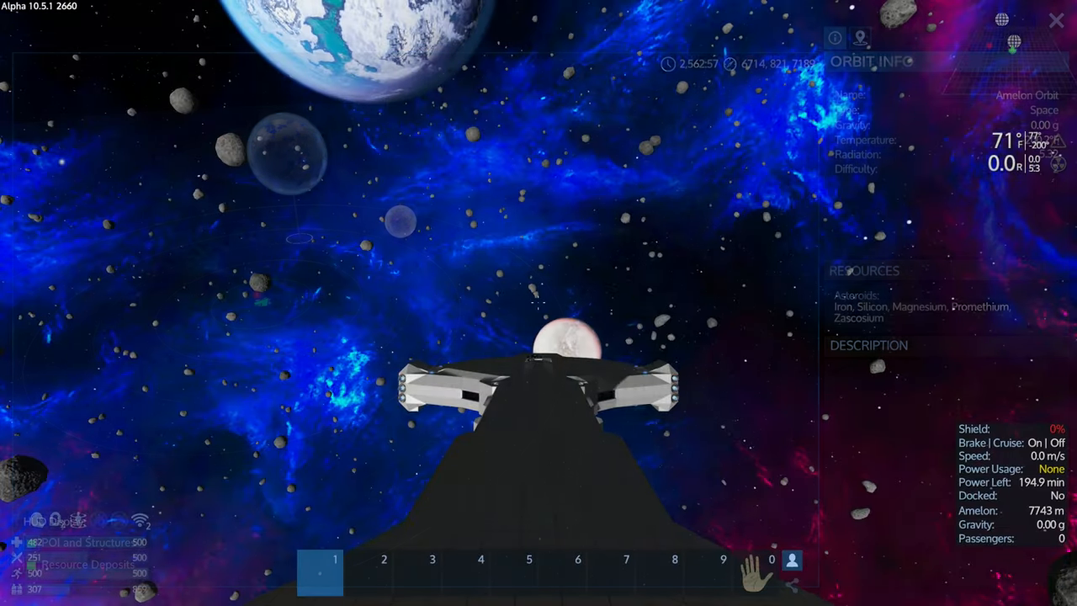
{"action": "left_click", "coordinate": [1057, 20]}
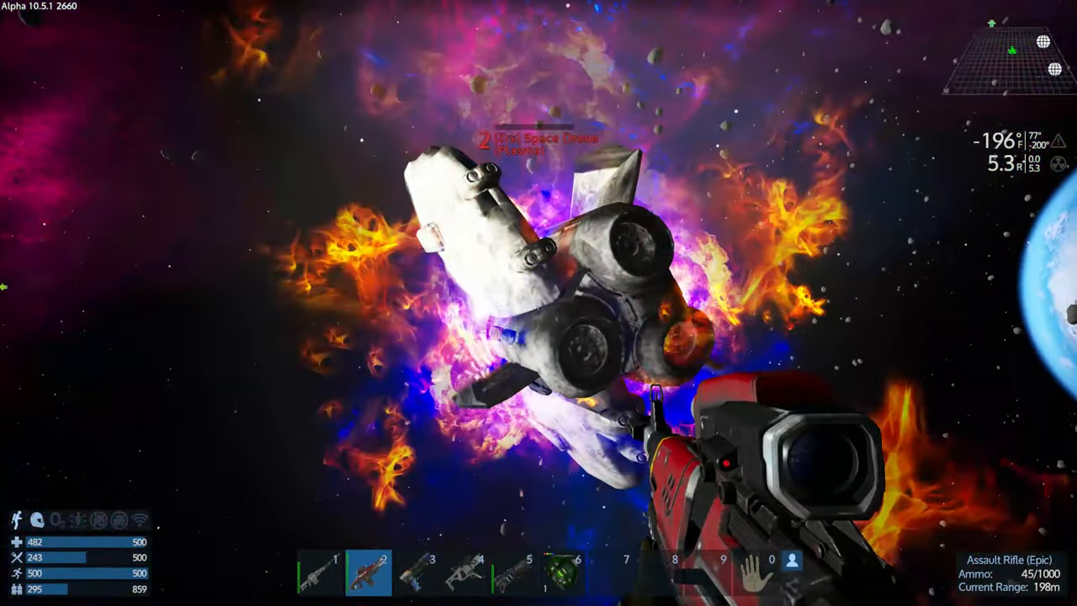
Step: Open the destroyed plasma drone's loot container and find it empty
{"action": "key", "text": "f"}
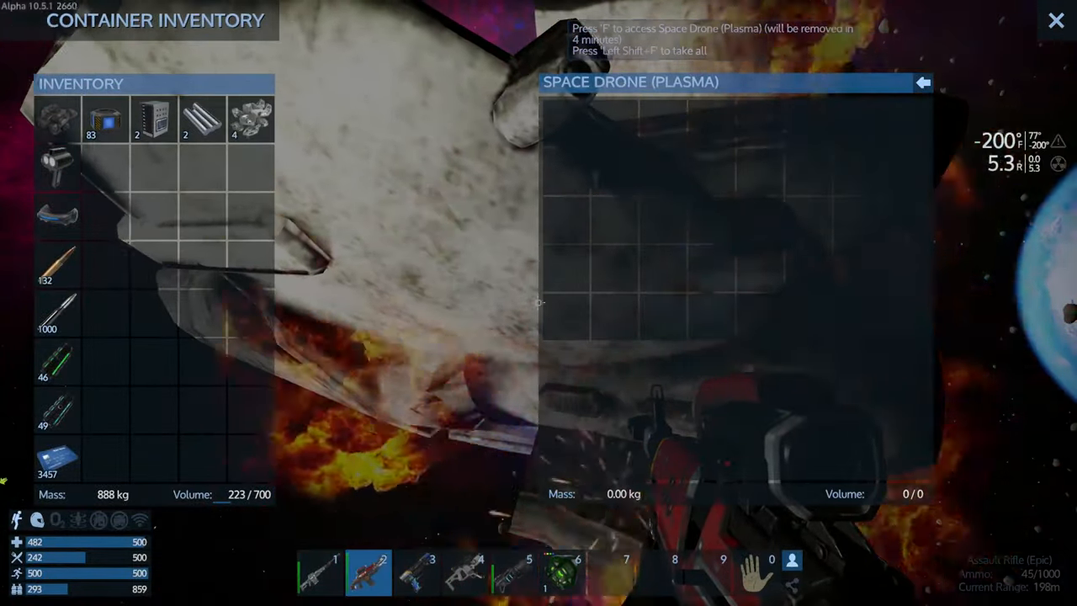
{"action": "left_click", "coordinate": [1056, 21]}
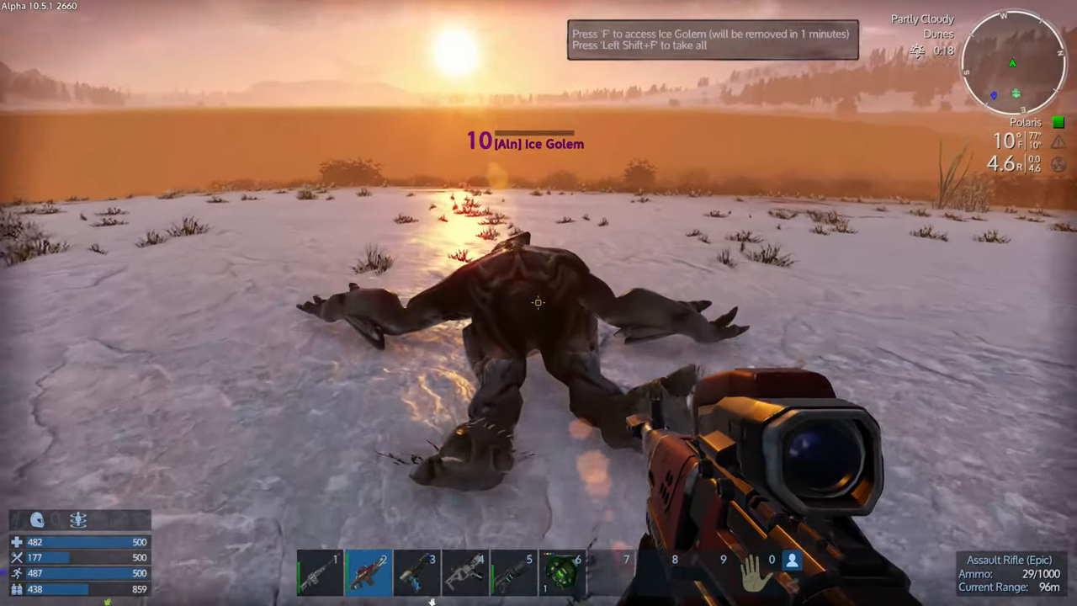
Step: Loot the Ice Golem corpse's crystals, ore and white chunks
{"action": "key", "text": "f"}
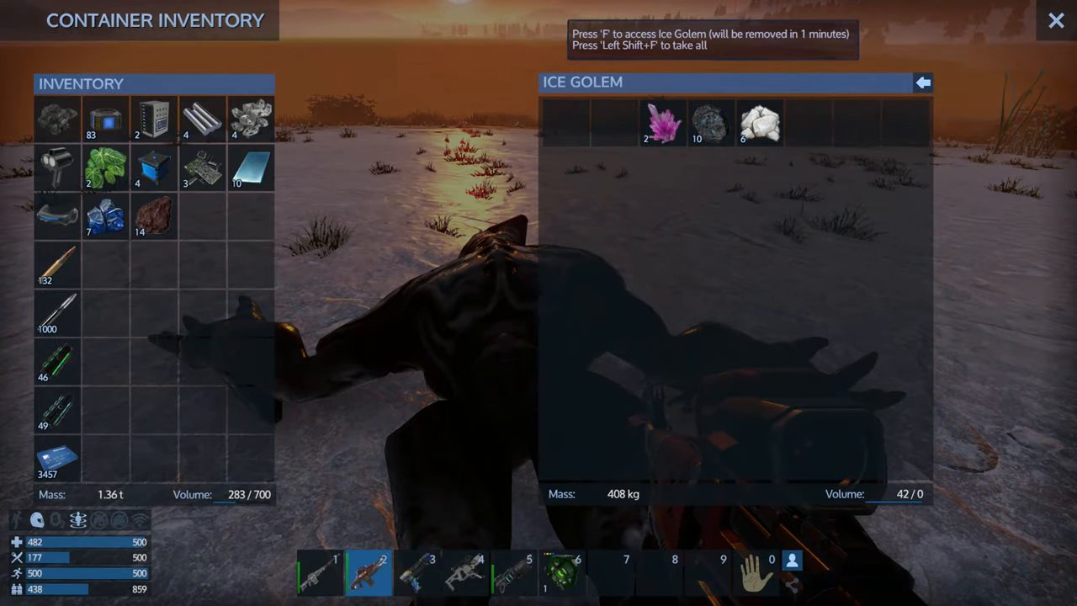
{"action": "left_click", "coordinate": [1056, 20]}
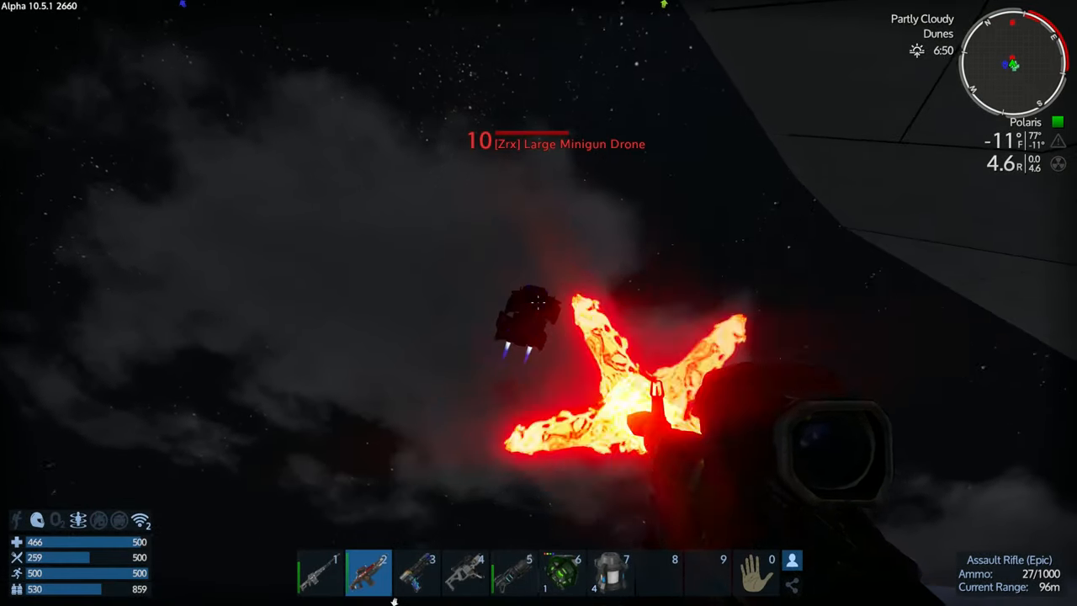
Step: Fire the assault rifle repeatedly at the Large Minigun Drone above the base
{"action": "left_click", "coordinate": [538, 303]}
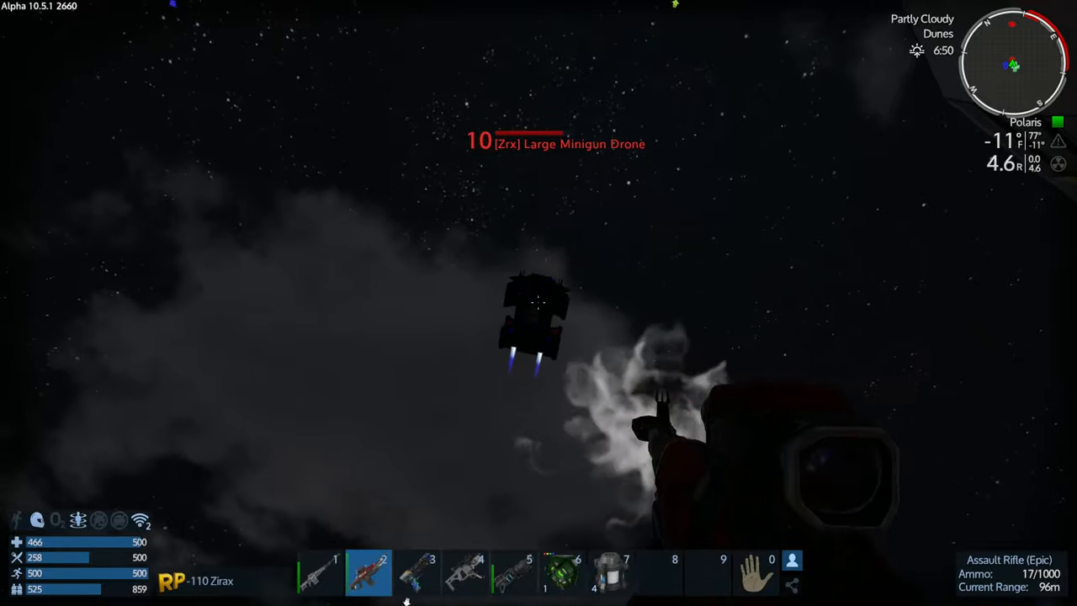
{"action": "left_click", "coordinate": [538, 303]}
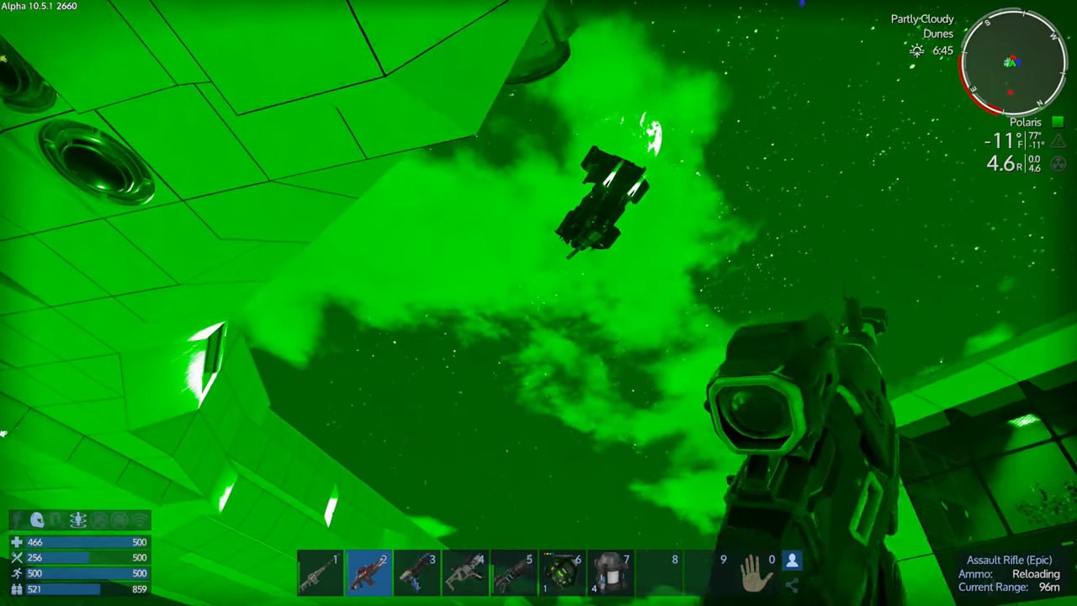
Step: Shoot the drones over the Polaris base with night vision, spending rifle ammunition
{"action": "left_click", "coordinate": [539, 303]}
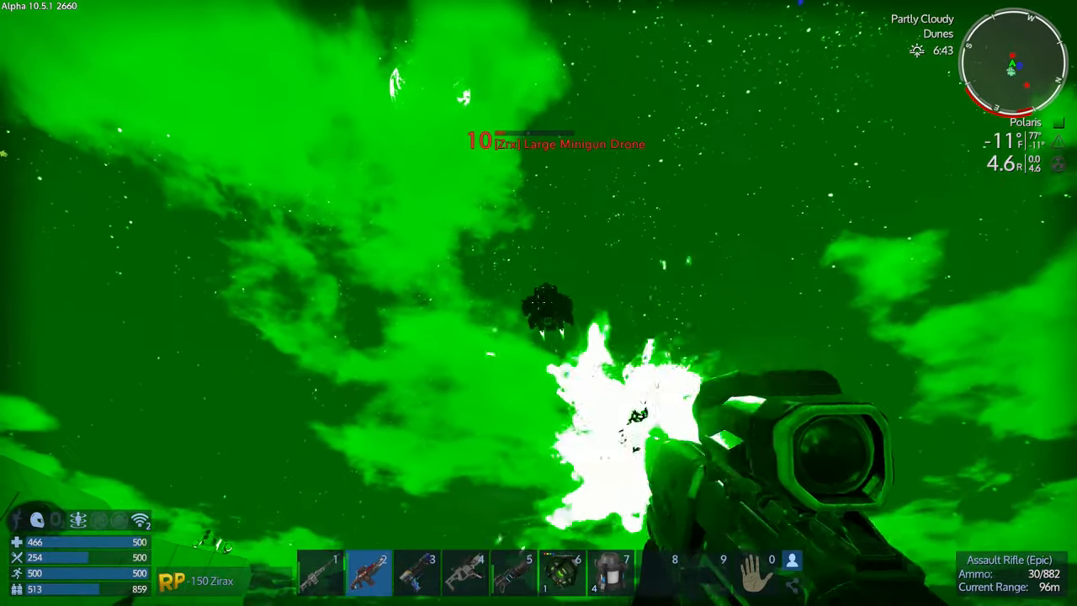
{"action": "left_click", "coordinate": [538, 303]}
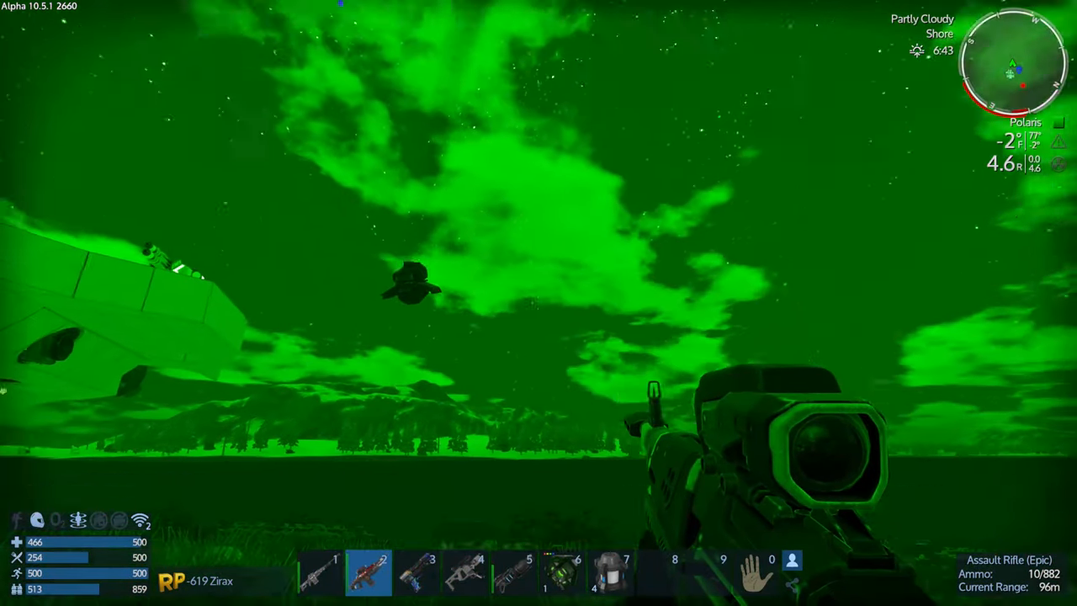
{"action": "mouse_move", "coordinate": [538, 303]}
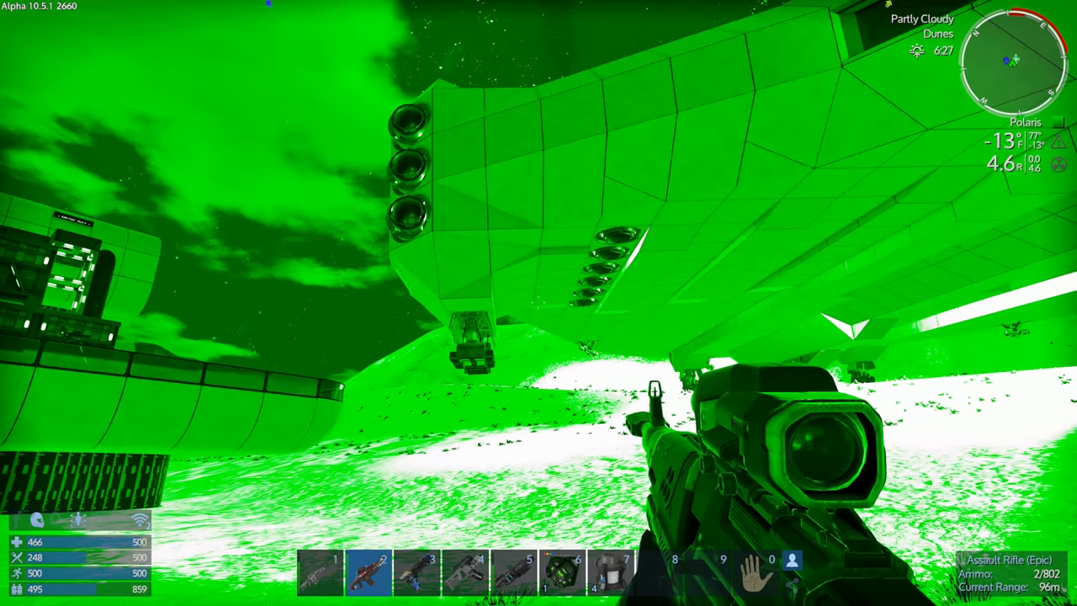
{"action": "key", "text": "8"}
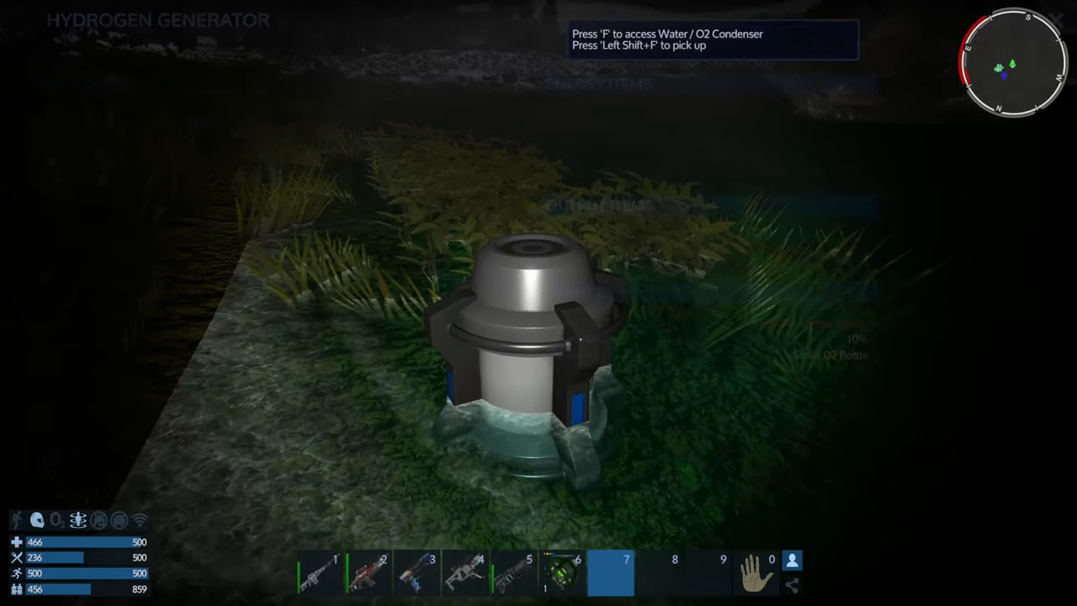
Step: Take the minigun drone wreck's ammunition, blue components and canisters
{"action": "key", "text": "f"}
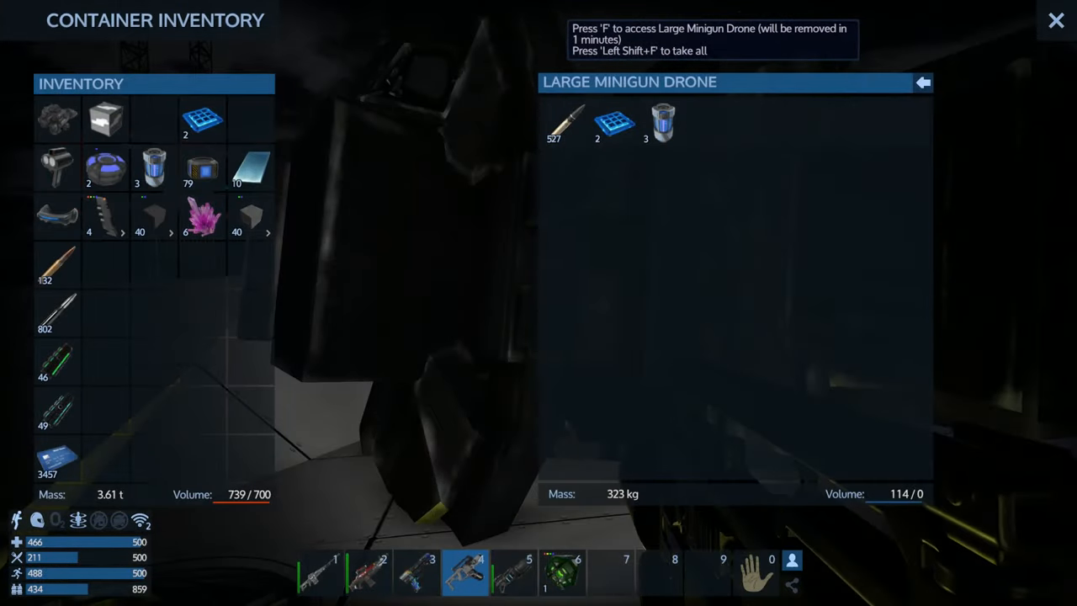
{"action": "left_click", "coordinate": [1056, 20]}
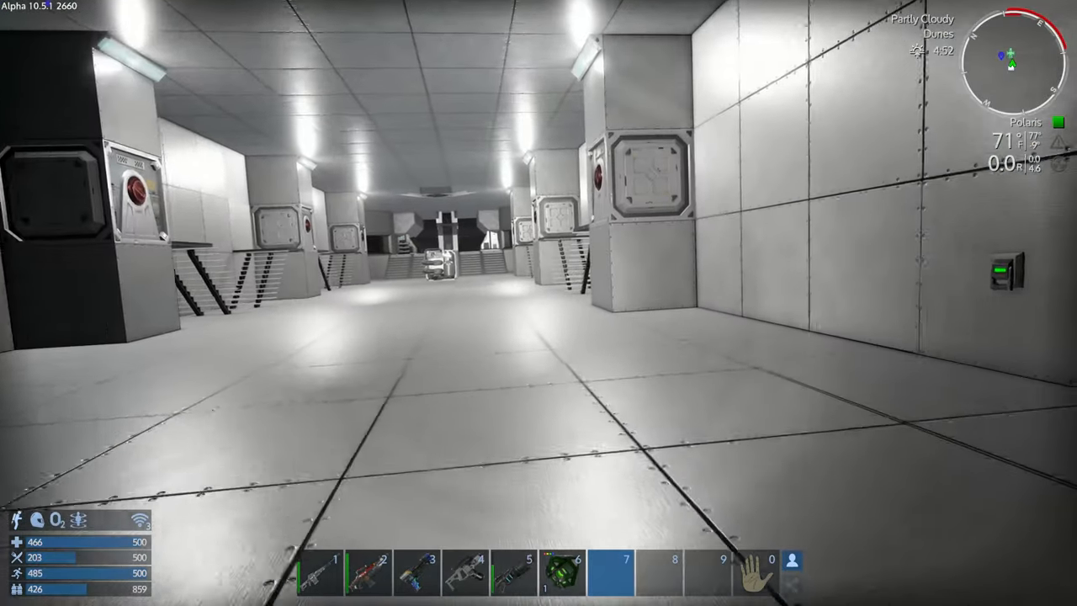
{"action": "mouse_move", "coordinate": [539, 303]}
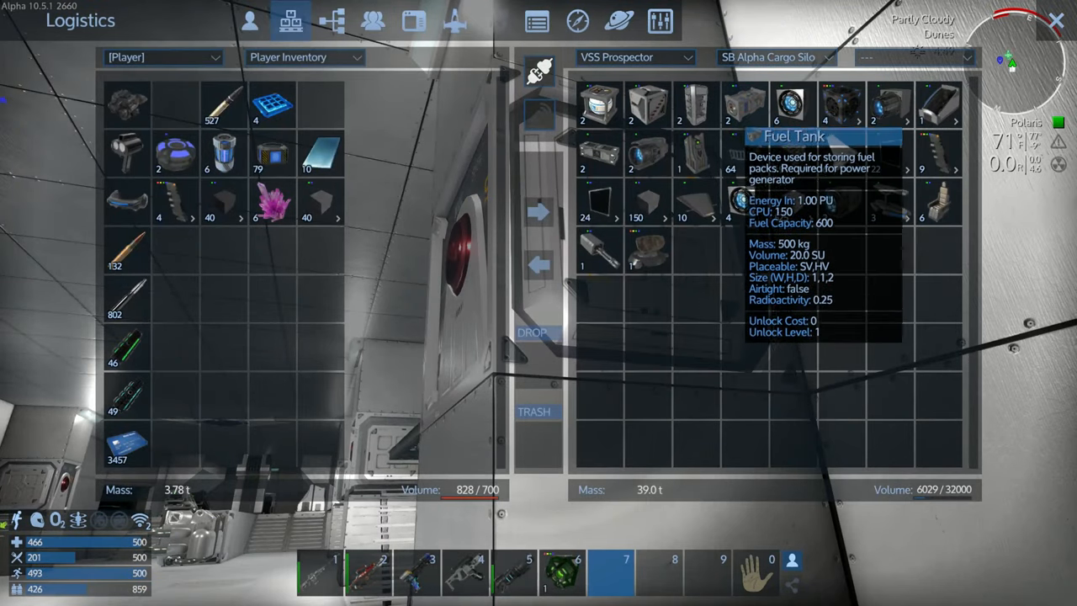
Step: Move vessel parts from the VSS Prospector's SB Alpha Cargo Silo into inventory
{"action": "key", "text": "Escape"}
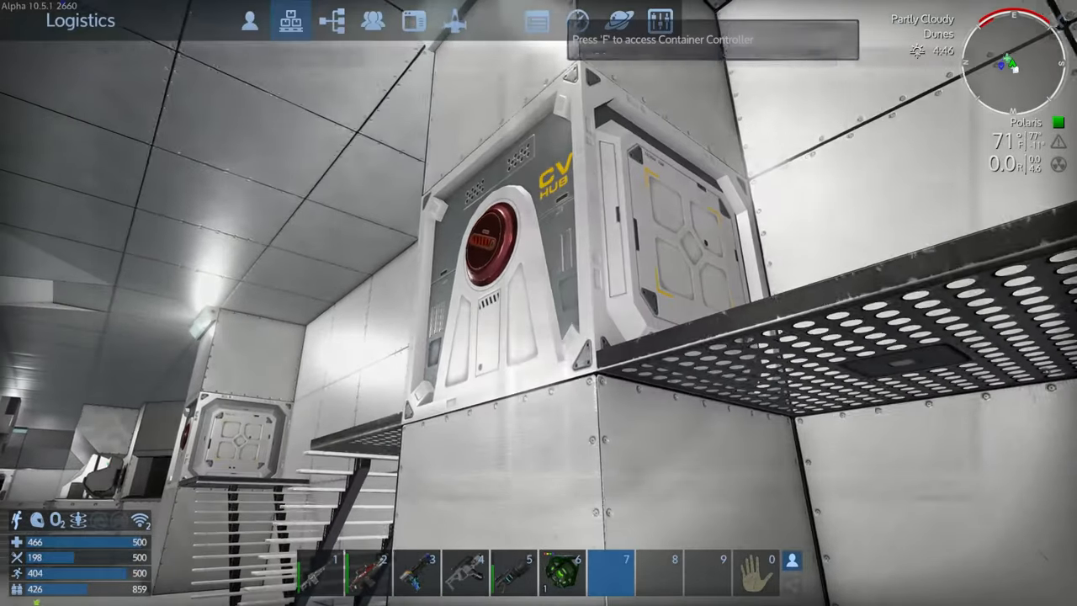
{"action": "key", "text": "f"}
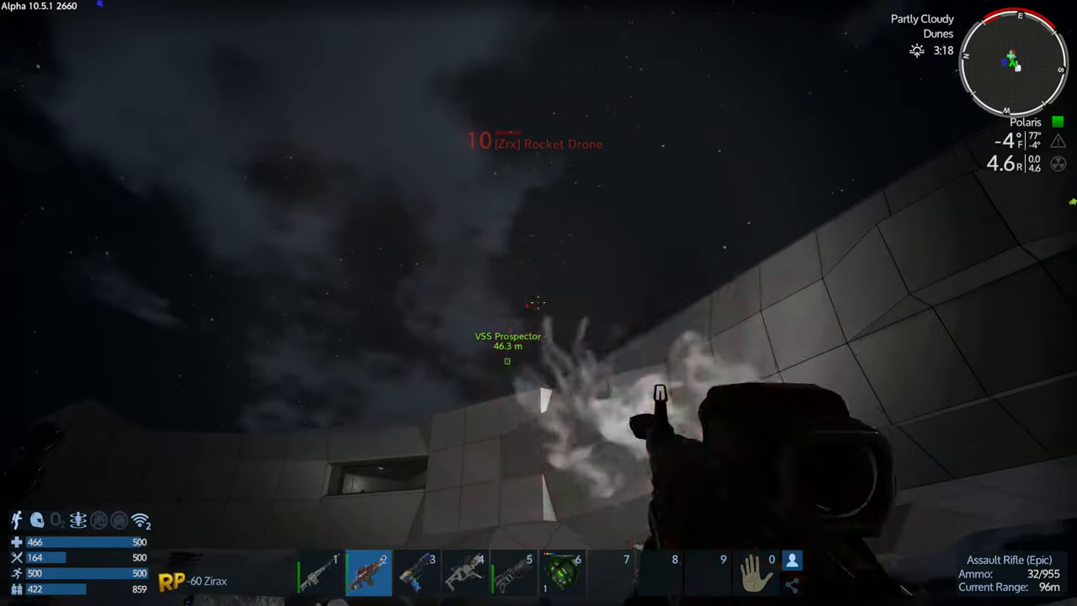
Step: Shoot at the rocket drone with the held weapon
{"action": "left_click", "coordinate": [538, 303]}
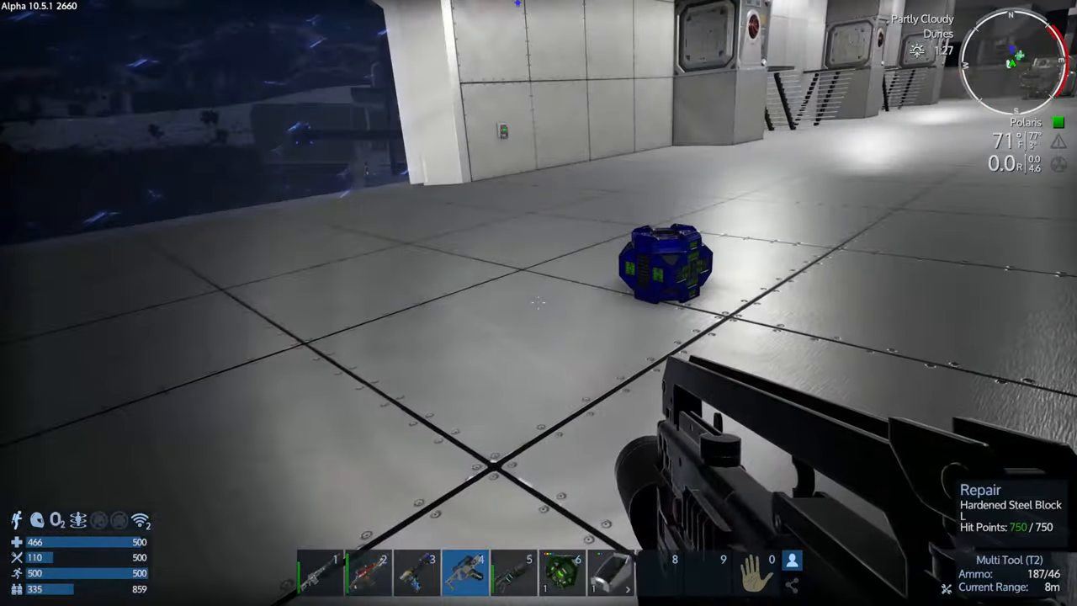
Step: Place the enclosed cockpit shape variant beside the blue core block
{"action": "key", "text": "6"}
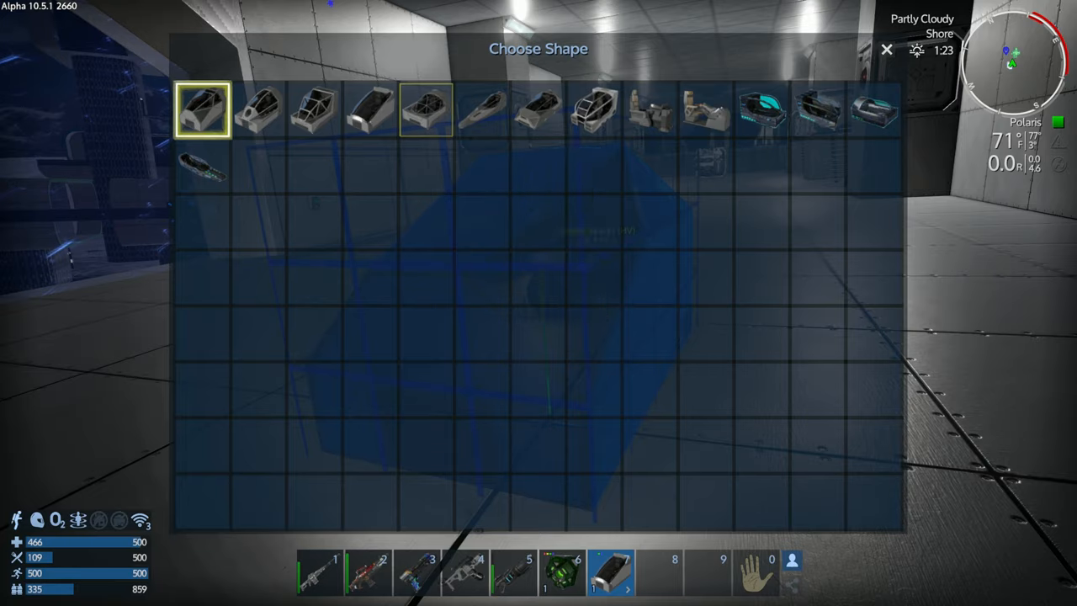
{"action": "left_click", "coordinate": [886, 48]}
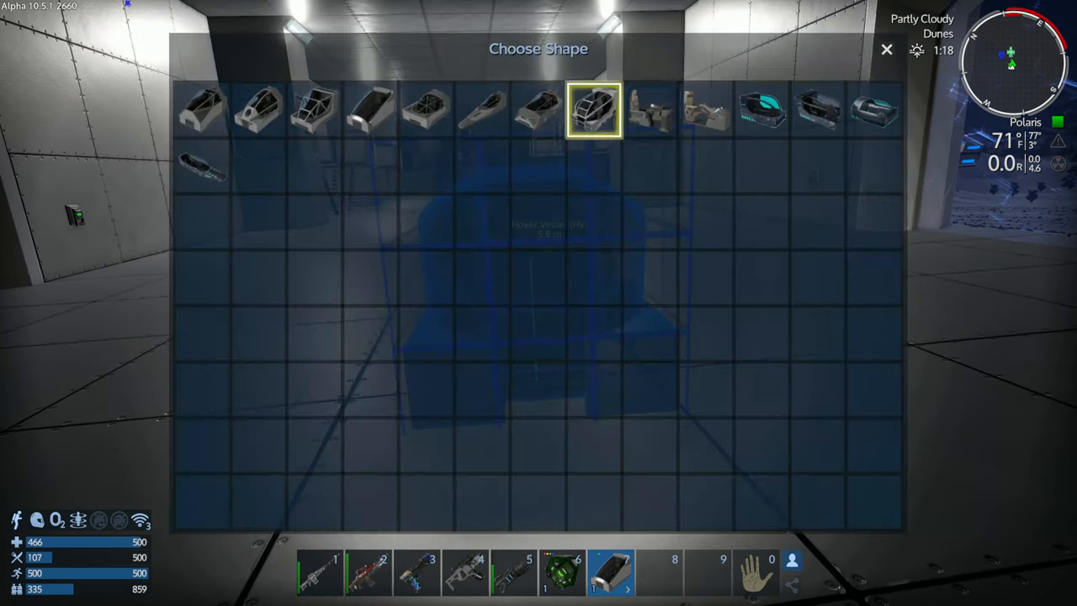
{"action": "left_click", "coordinate": [594, 107]}
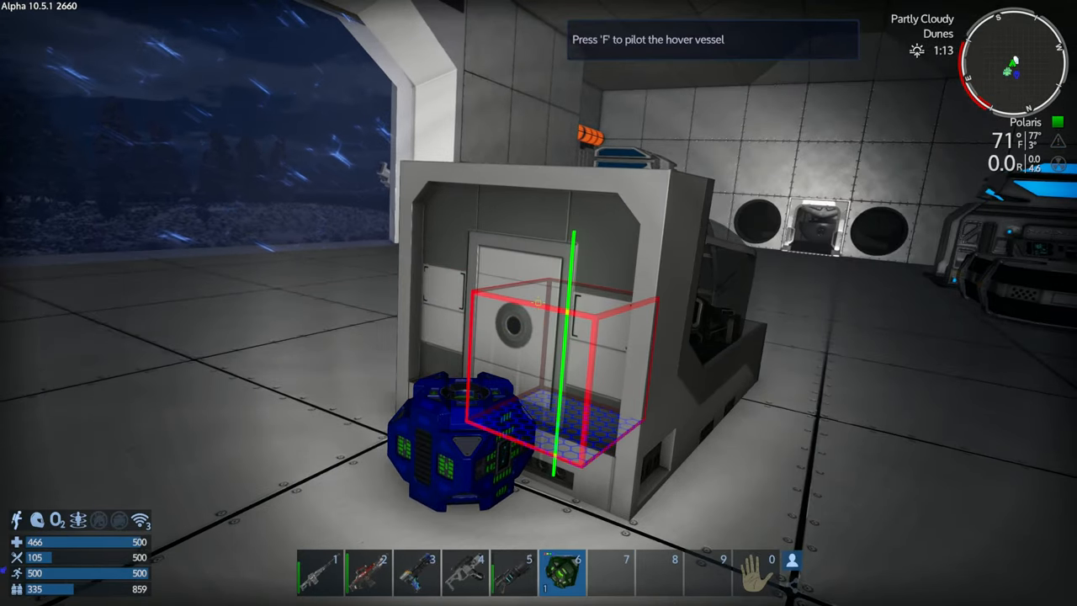
{"action": "key", "text": "4"}
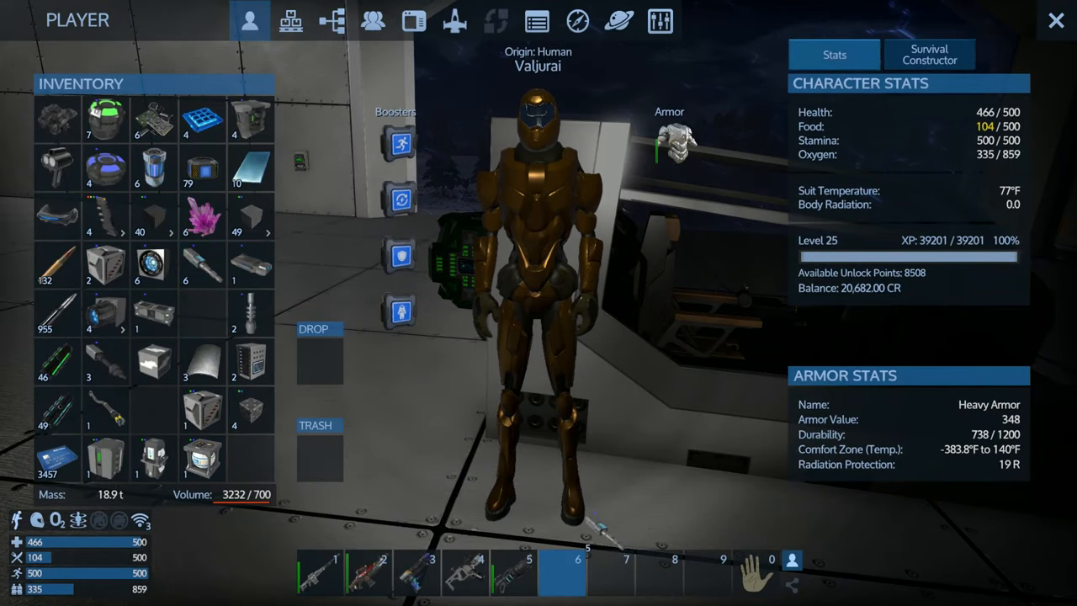
Step: Mount the Drill Module T2 - Laser on the hover vessel's nose
{"action": "key", "text": "escape"}
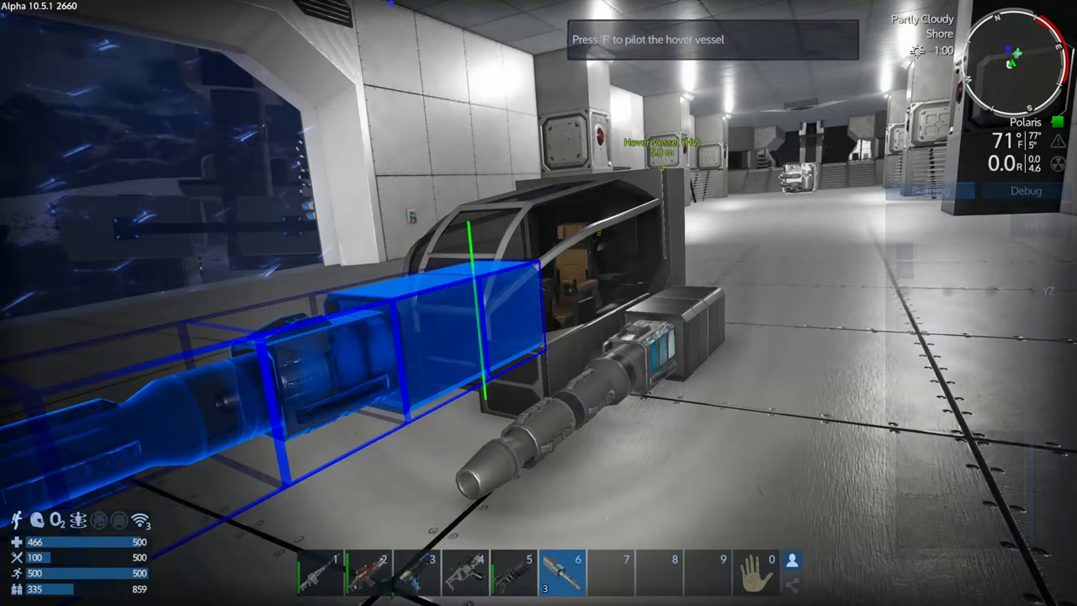
{"action": "left_click", "coordinate": [929, 191]}
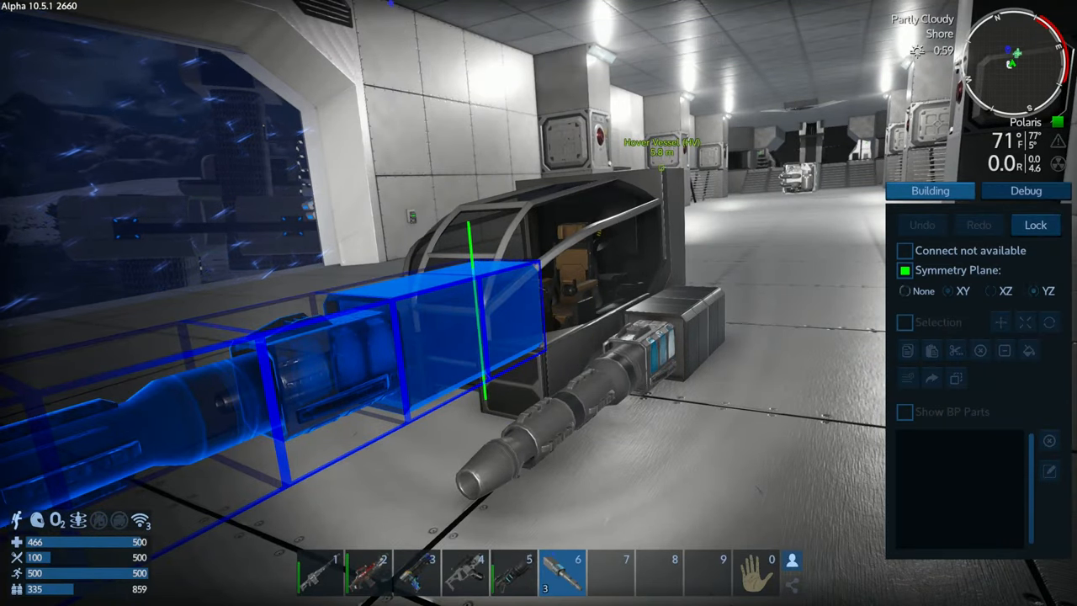
{"action": "left_click", "coordinate": [1033, 290]}
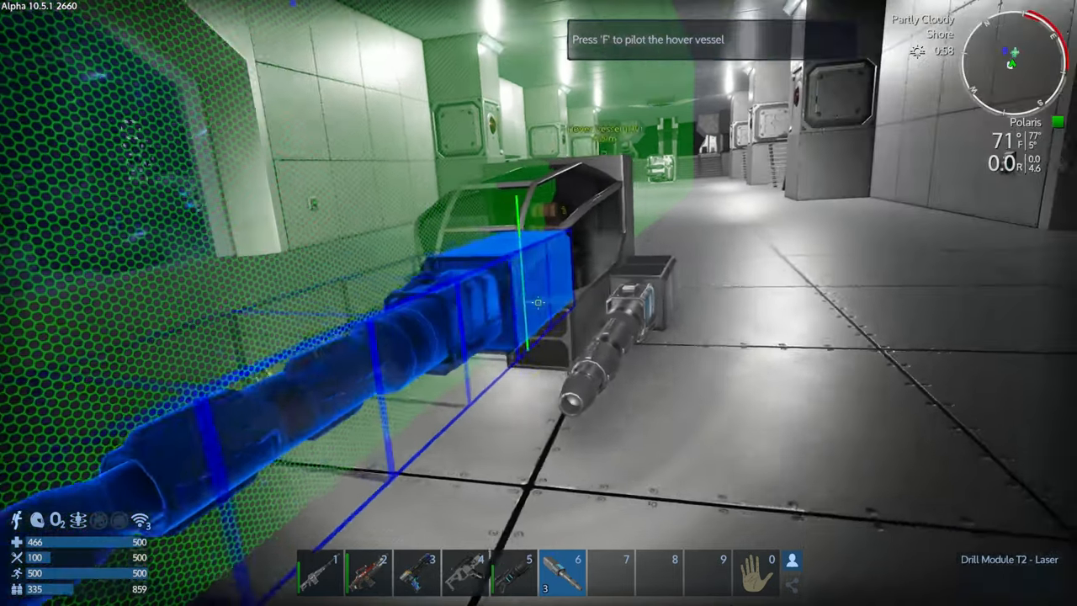
{"action": "key", "text": "1"}
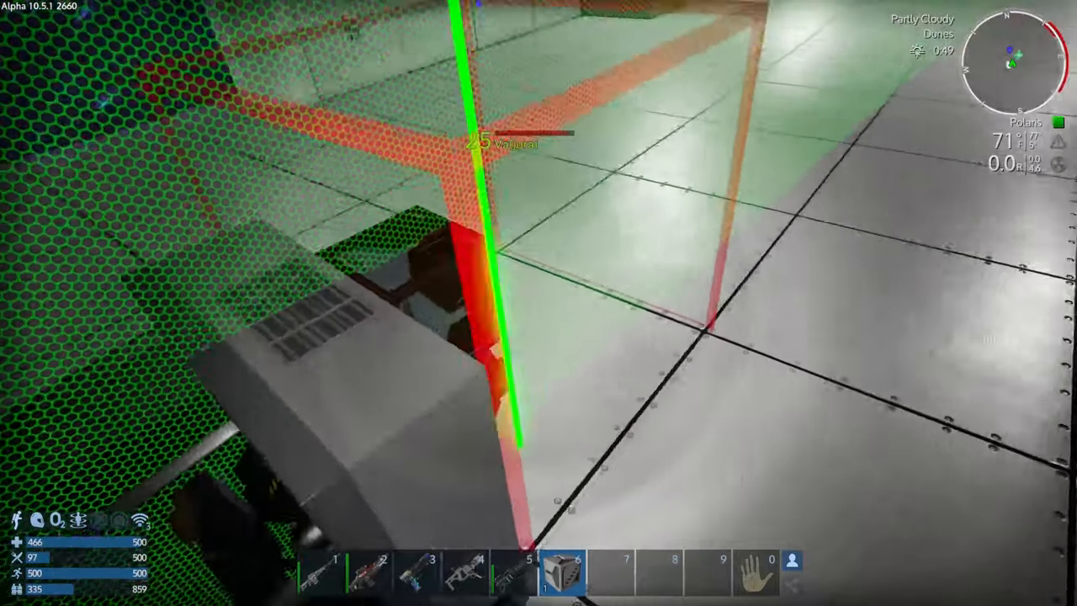
{"action": "key", "text": "i"}
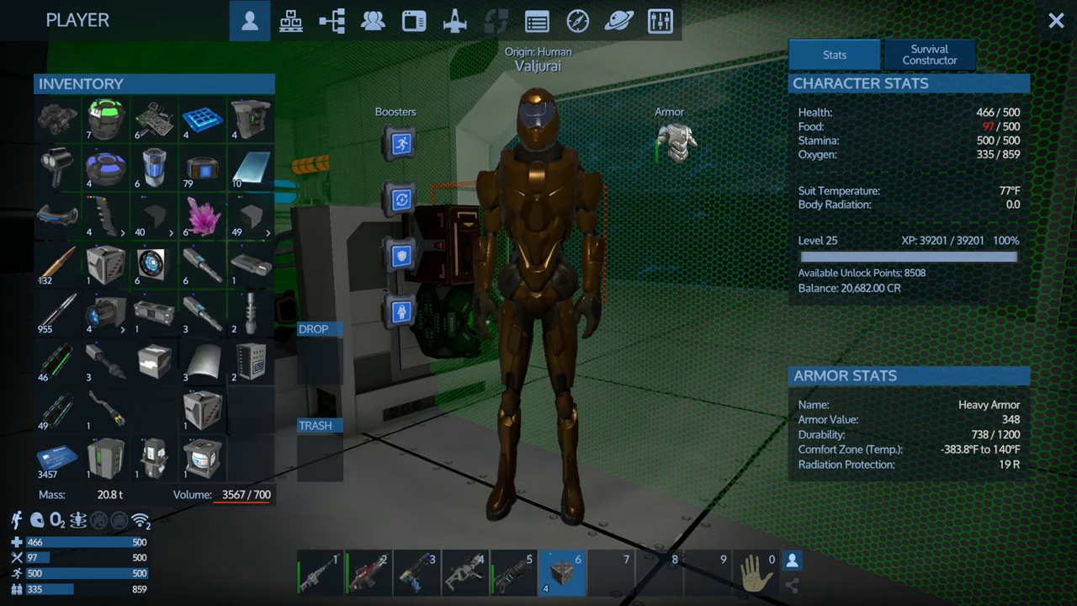
Step: Work in the player inventory screen's top bar to arrange the hotbar
{"action": "left_click", "coordinate": [1056, 20]}
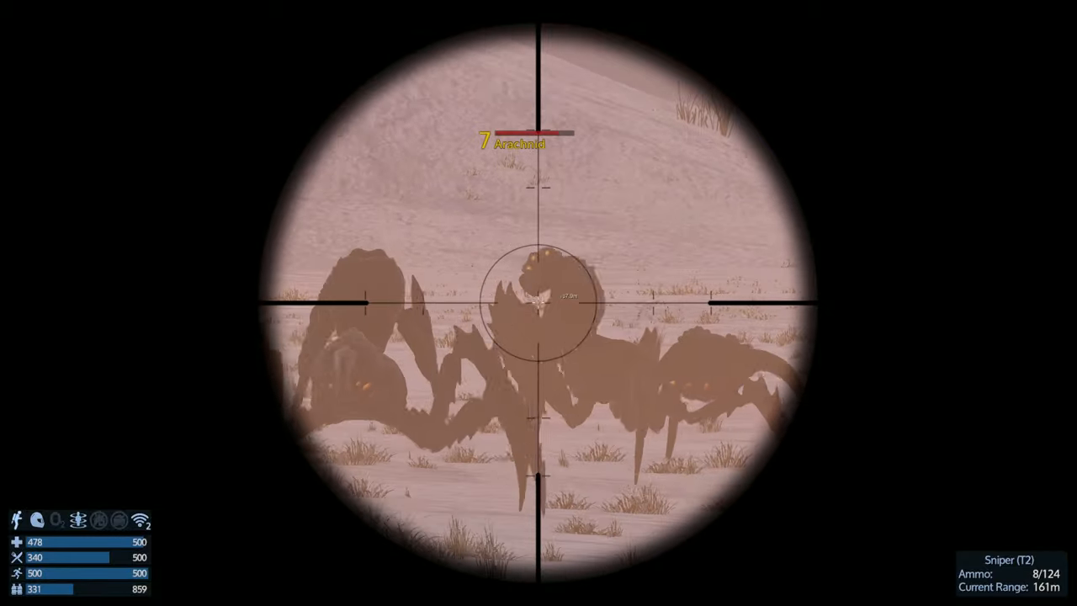
Step: Fire three Sniper (T2) rounds at the arachnid, then lower the scope
{"action": "left_click", "coordinate": [538, 303]}
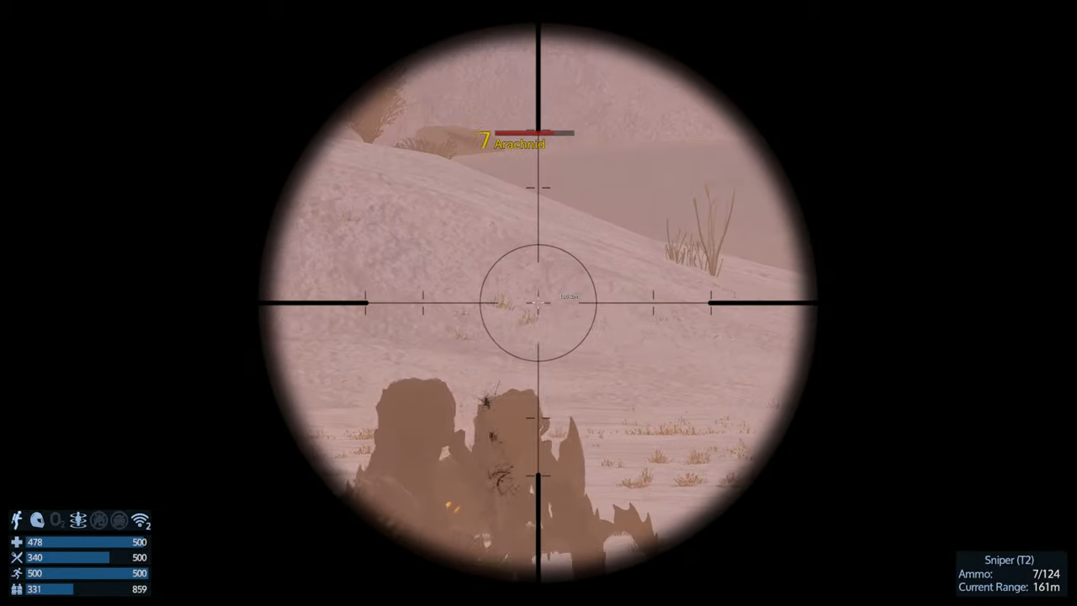
{"action": "left_click", "coordinate": [539, 302]}
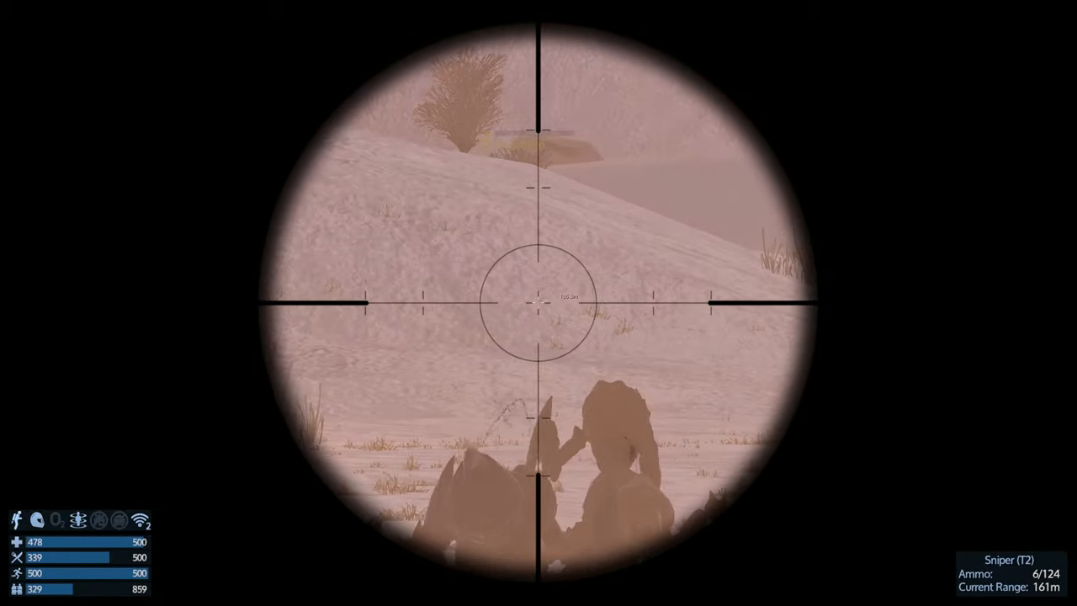
{"action": "left_click", "coordinate": [539, 303]}
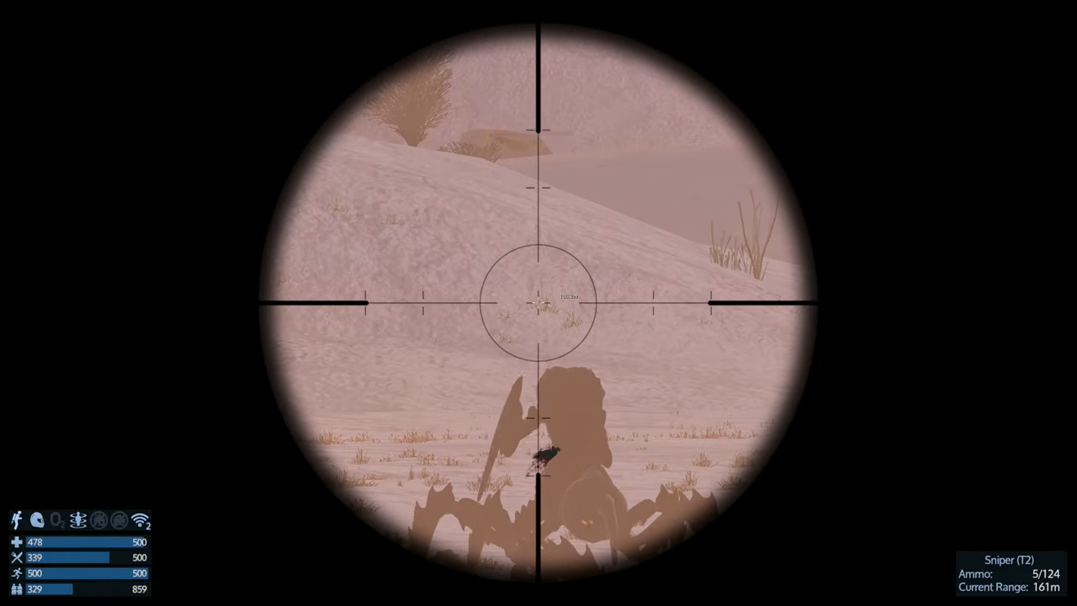
{"action": "right_click", "coordinate": [538, 303]}
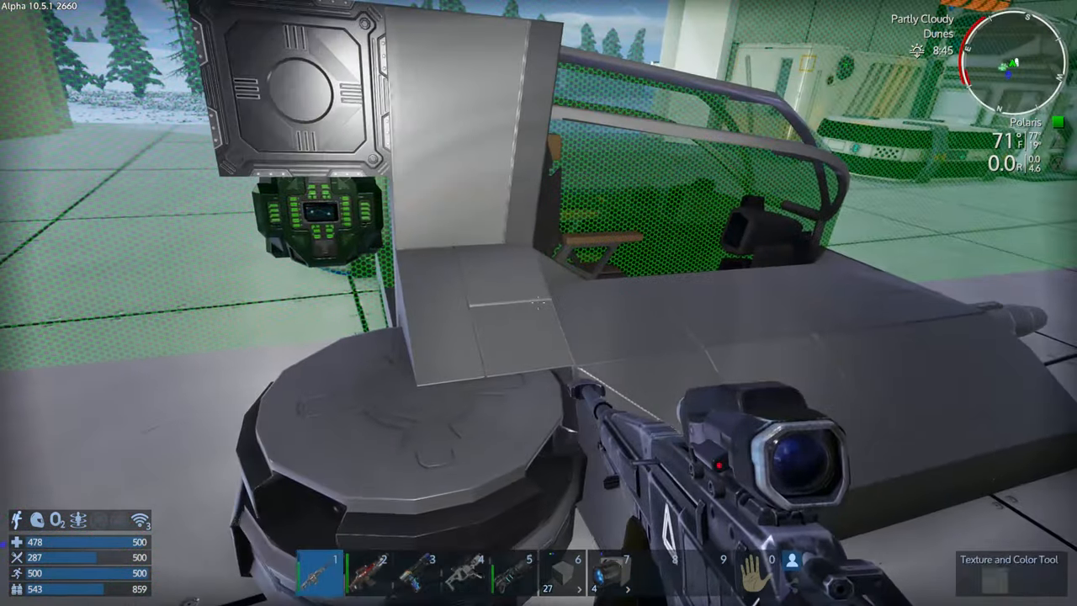
Step: Strip unwanted hardened steel blocks off the hull with the Multi Tool (T2)
{"action": "key", "text": "4"}
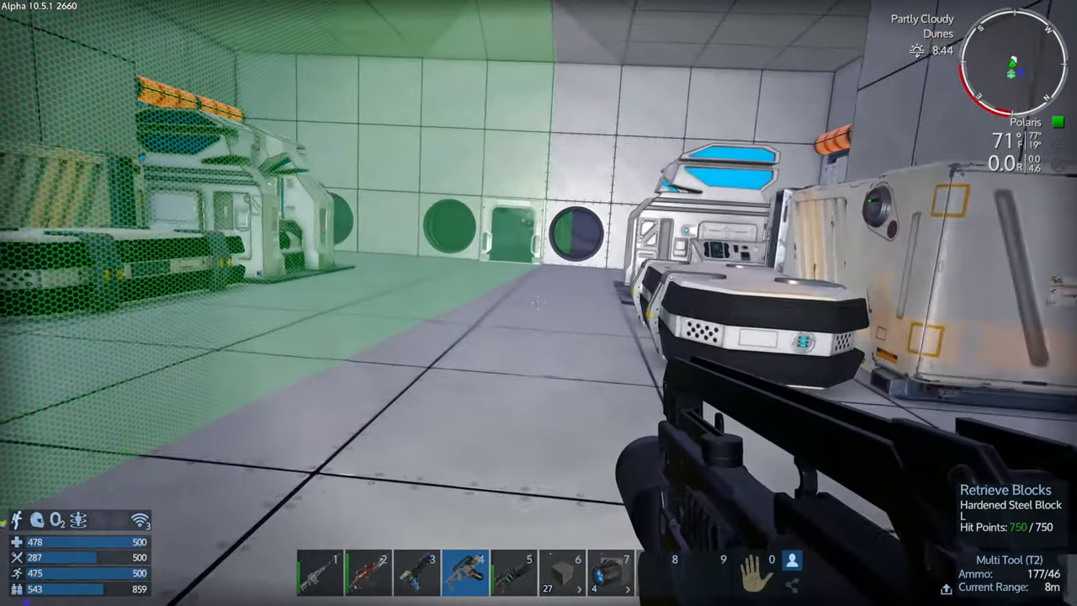
{"action": "key", "text": "f"}
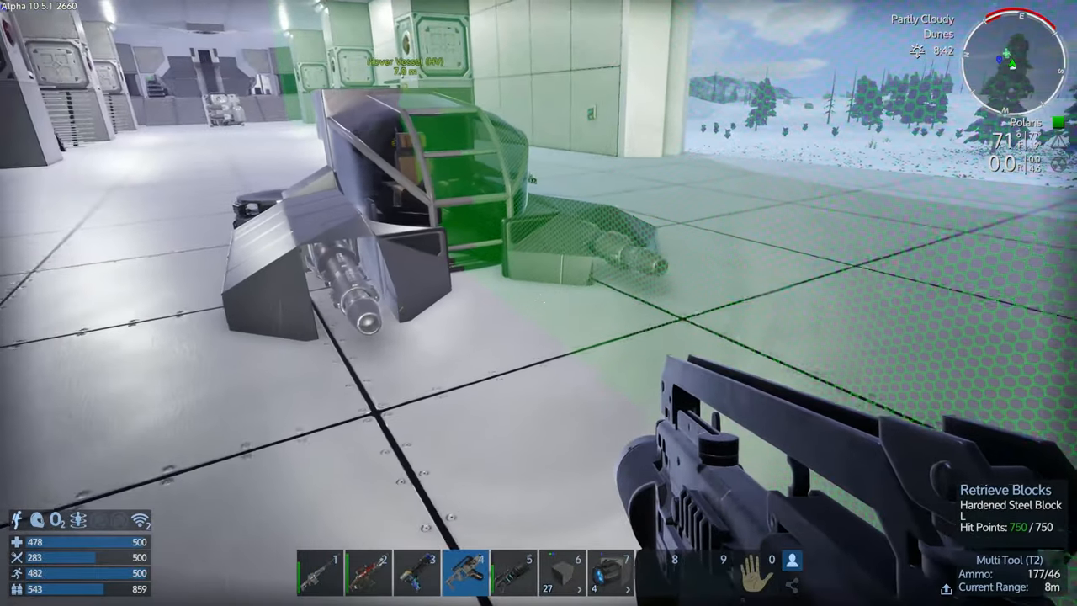
{"action": "key", "text": "i"}
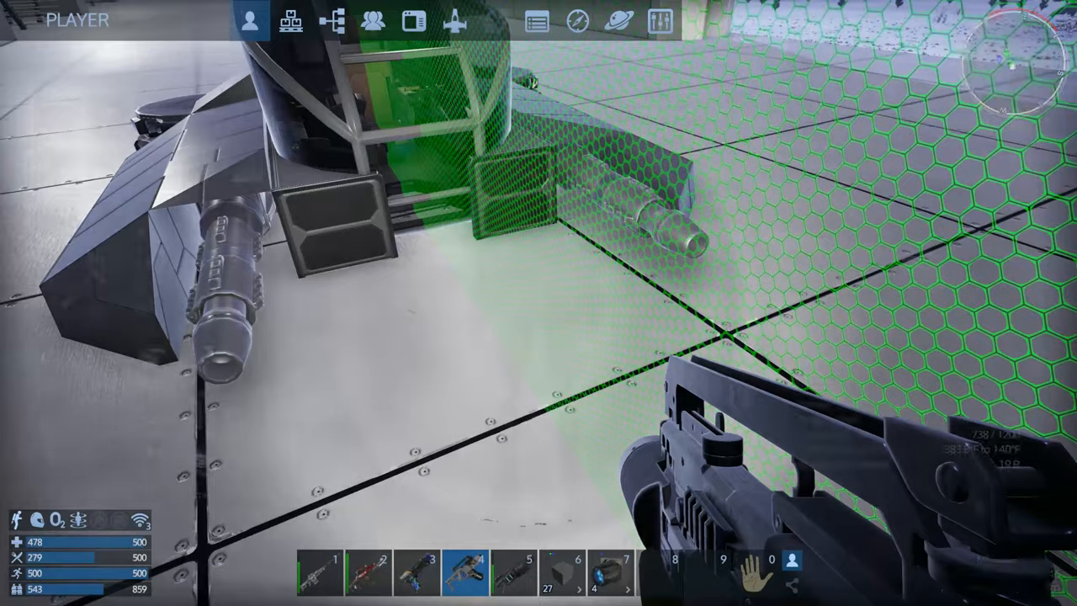
Step: Fit the 2x2 hover engine and a boxy device block onto the vessel's side
{"action": "left_click", "coordinate": [250, 20]}
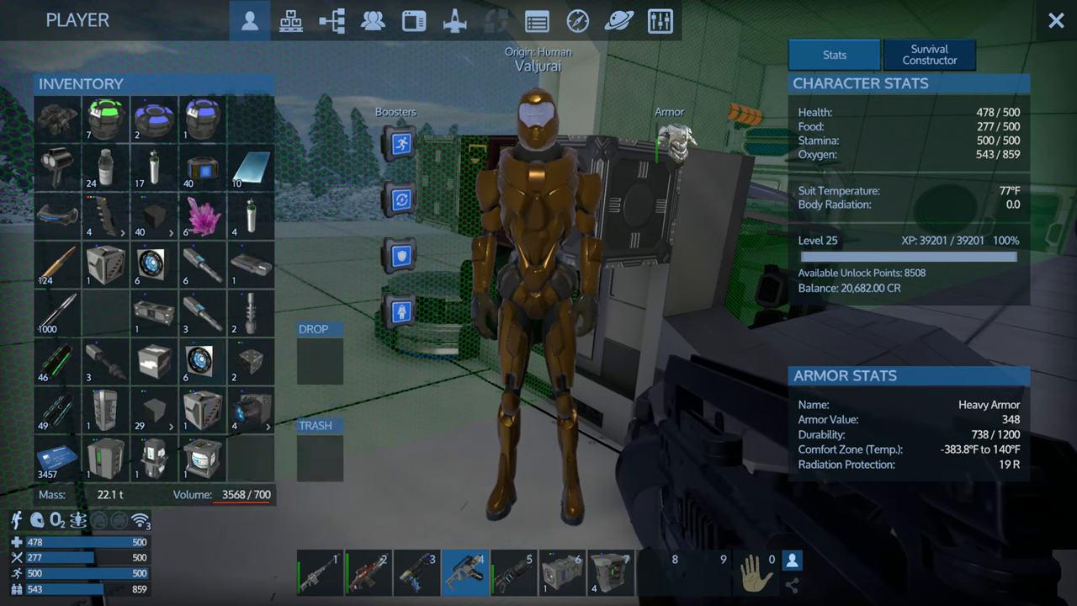
{"action": "key", "text": "Escape"}
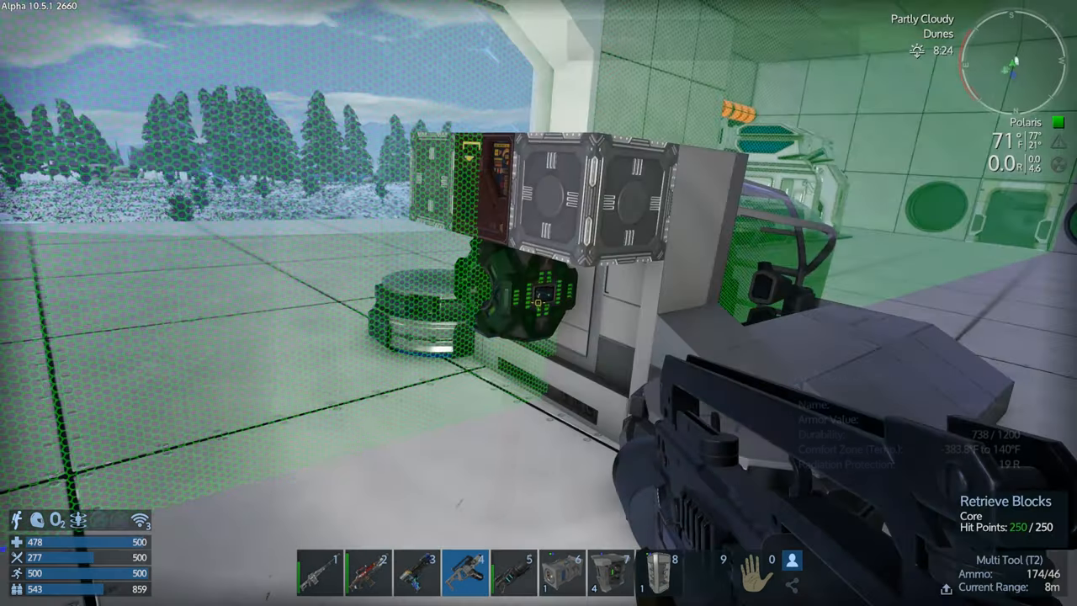
{"action": "left_click", "coordinate": [658, 572]}
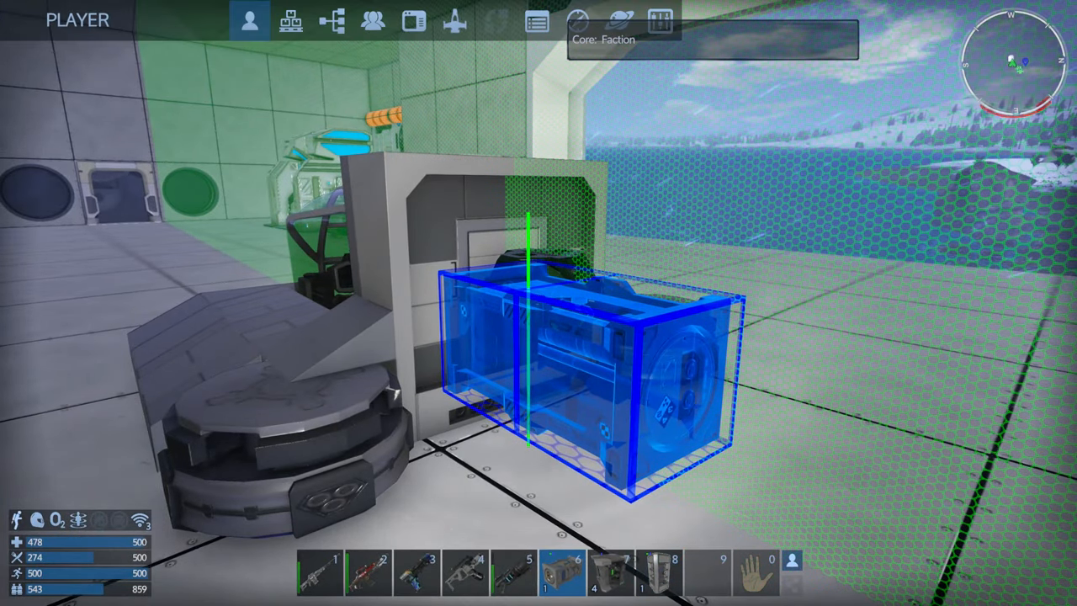
{"action": "left_click", "coordinate": [249, 21]}
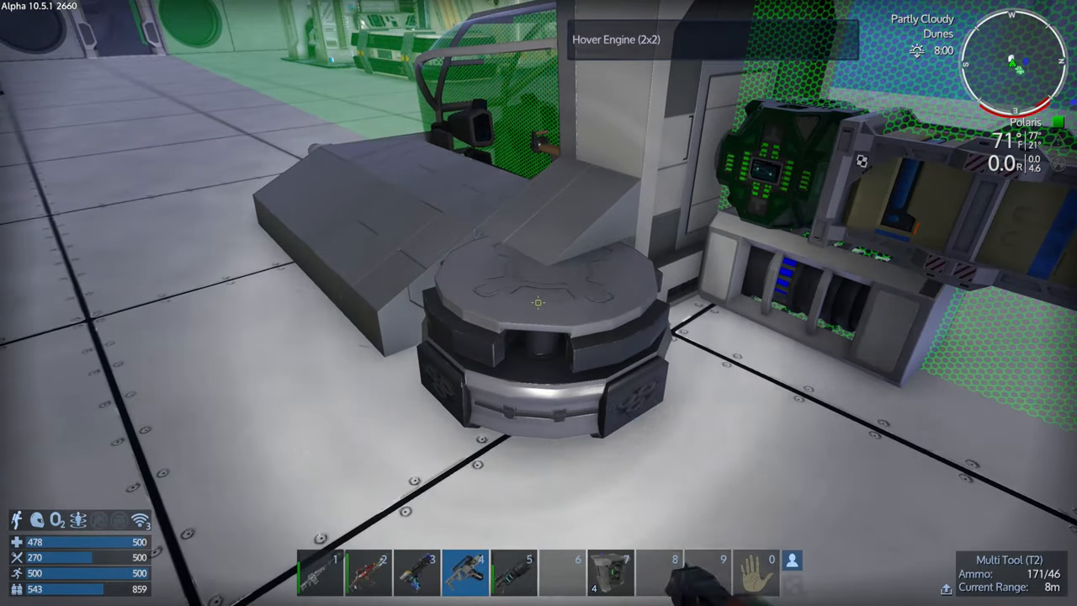
Step: Retrieve steel blocks from the vessel's nose, then bring up the inventory
{"action": "left_click", "coordinate": [538, 303]}
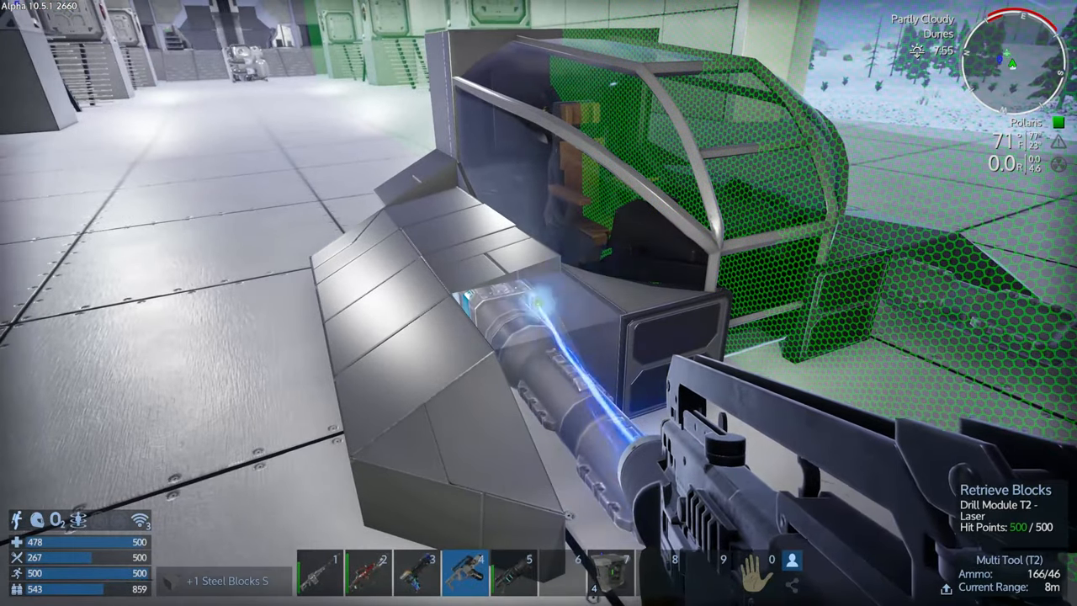
{"action": "left_click", "coordinate": [539, 303]}
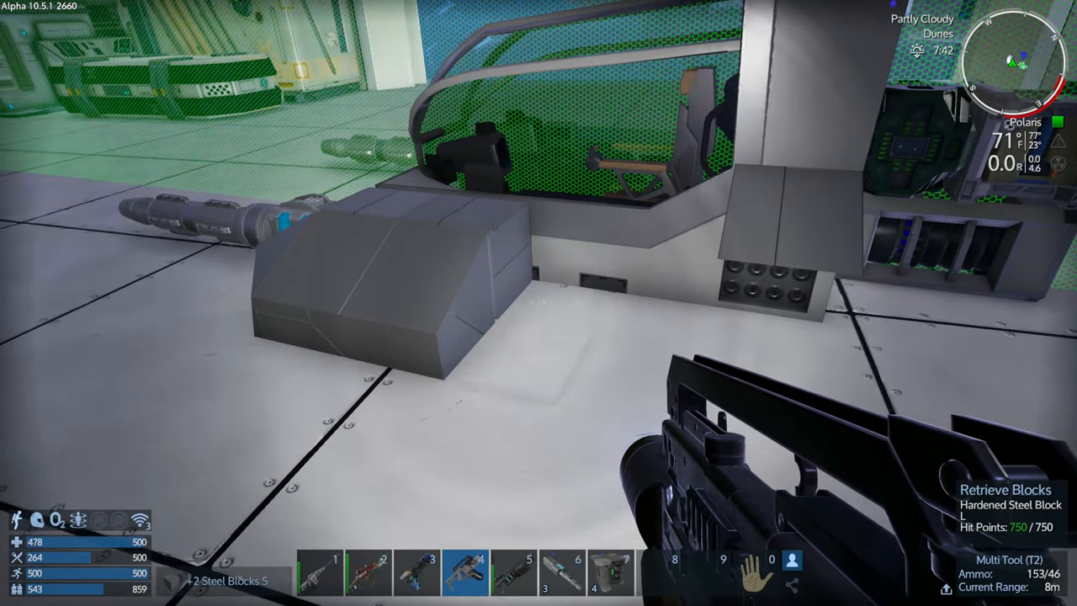
{"action": "key", "text": "i"}
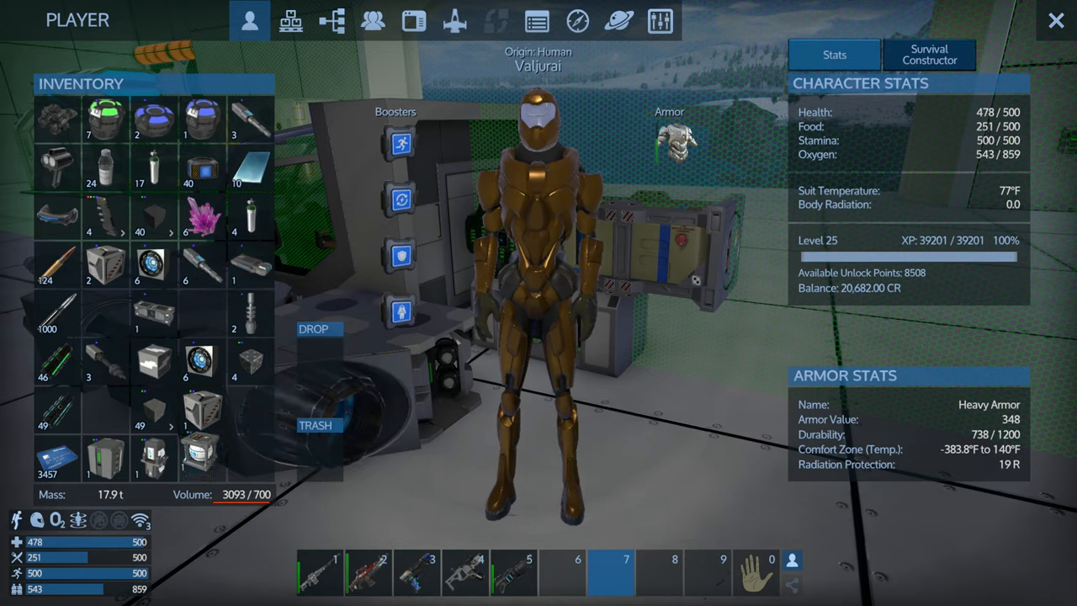
Step: Show the hover vessel's empty 600-capacity fuel tank in Logistics
{"action": "left_click", "coordinate": [1055, 20]}
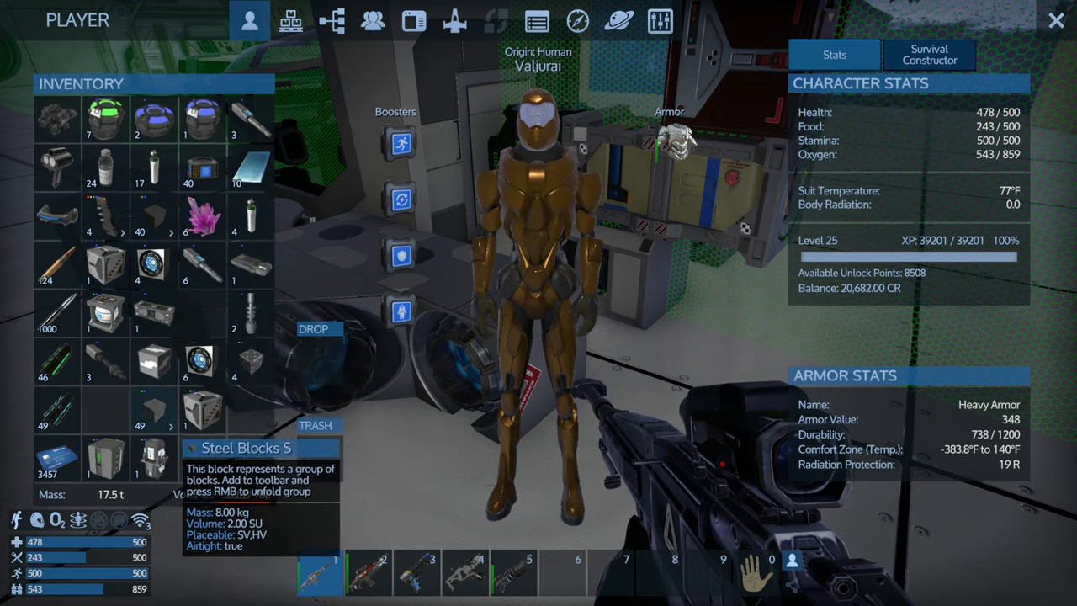
{"action": "left_click", "coordinate": [291, 20]}
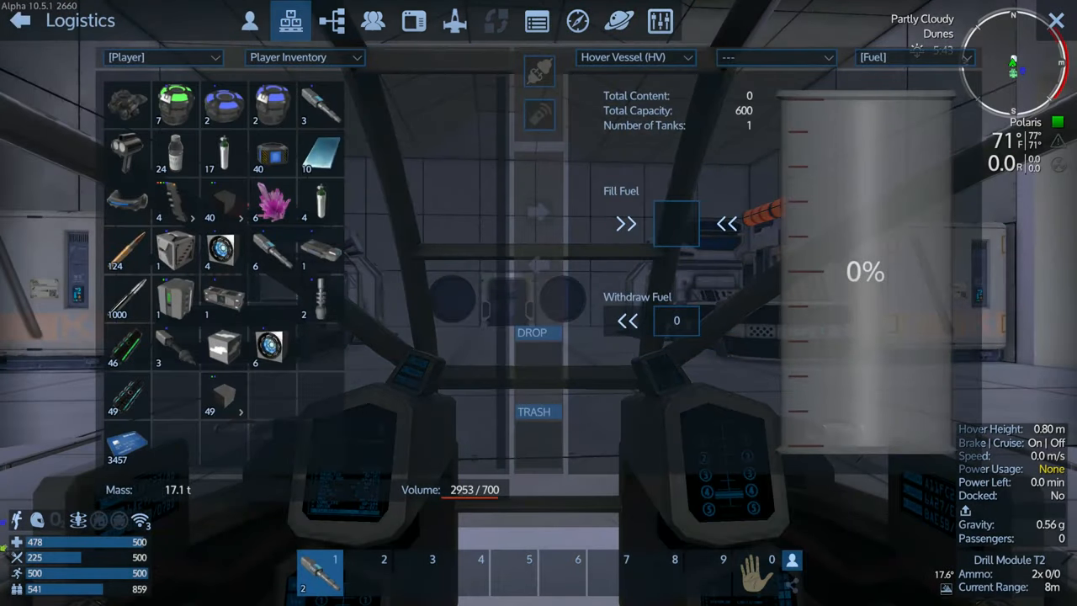
Step: Load fuel packs into the vessel tank's Fill Fuel slot
{"action": "left_click", "coordinate": [626, 224]}
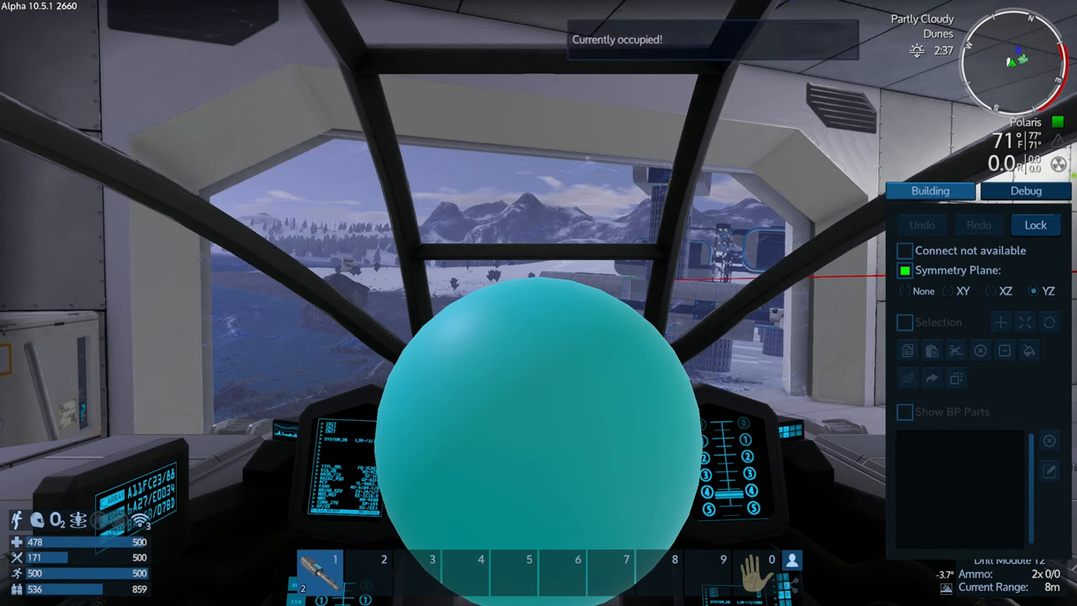
Step: Start the hover vessel and fly out of the hangar over Amelon's snowy shoreline at about 20 m/s
{"action": "left_click", "coordinate": [904, 270]}
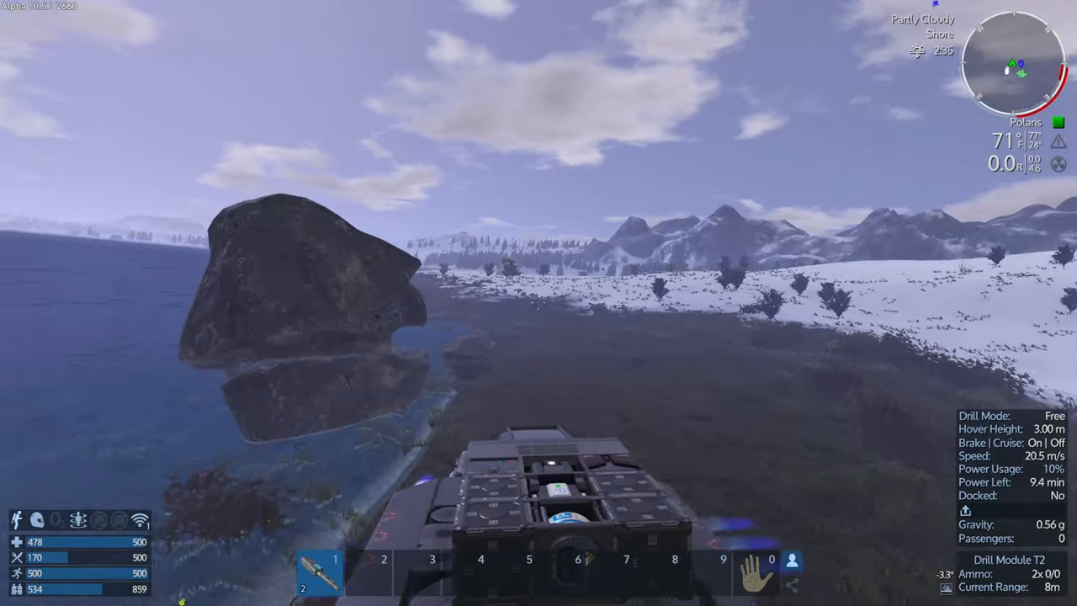
{"action": "mouse_move", "coordinate": [538, 302]}
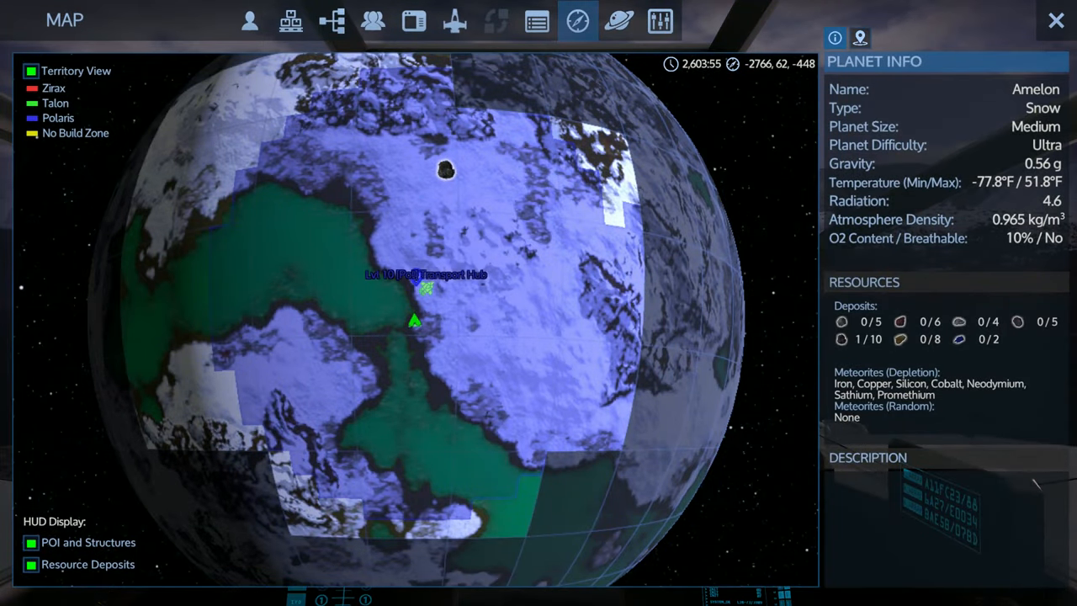
{"action": "mouse_move", "coordinate": [414, 276]}
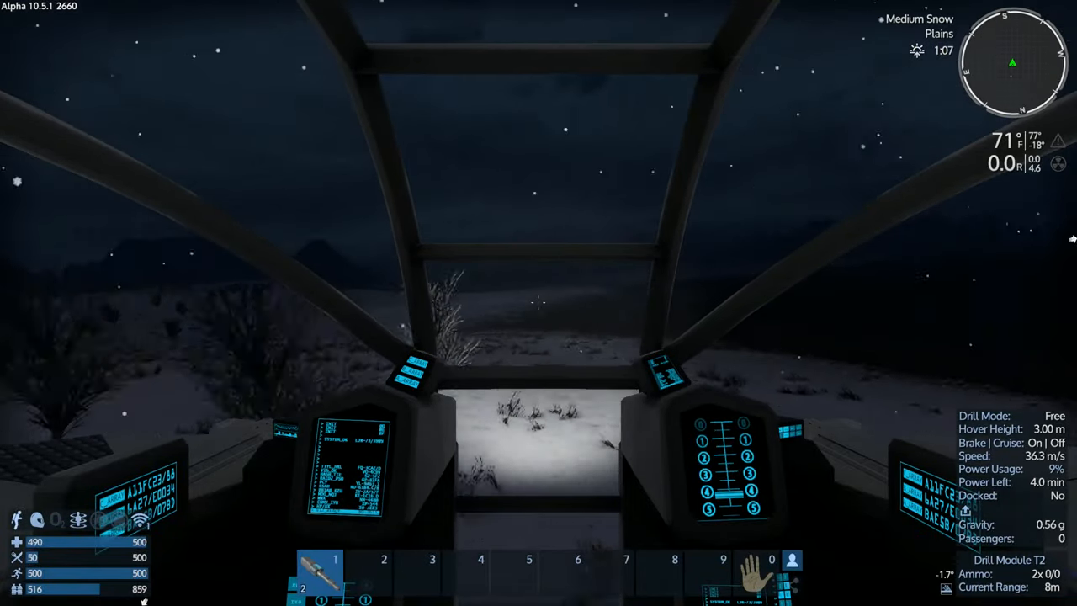
Step: Bring up Amelon's planet map with M to check the waypoint, vessel position and deposits
{"action": "key", "text": "M"}
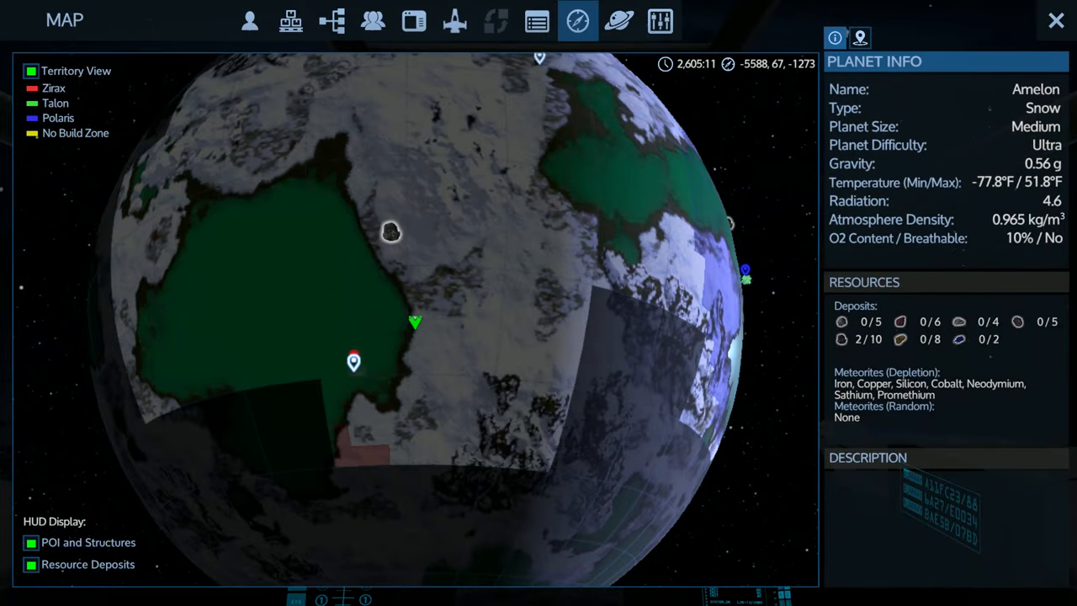